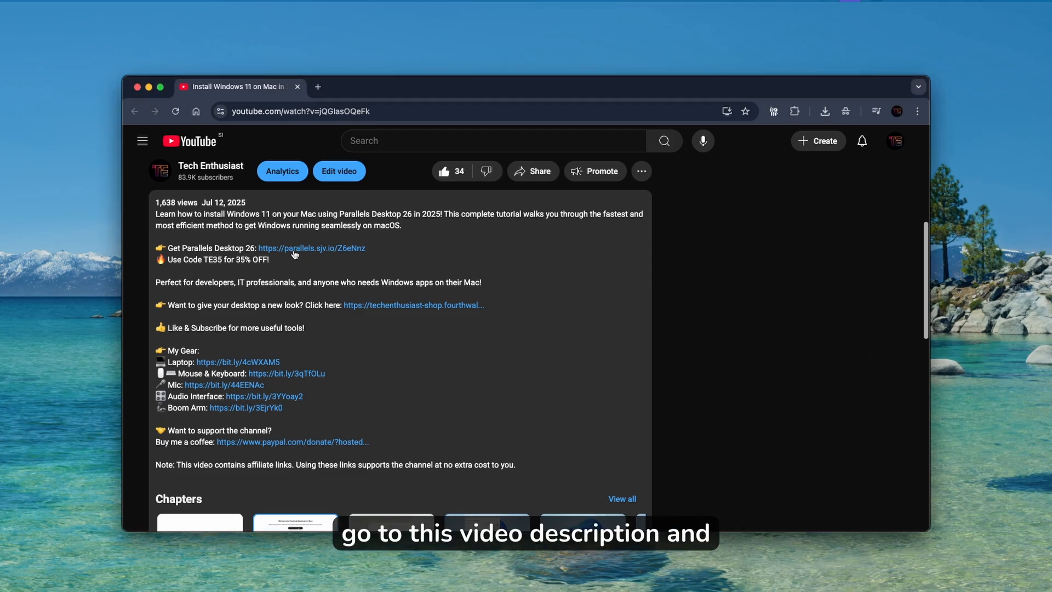
# Follow the 'Get Parallels Desktop 26' description link and scroll to the three plans.
pyautogui.click(311, 248)
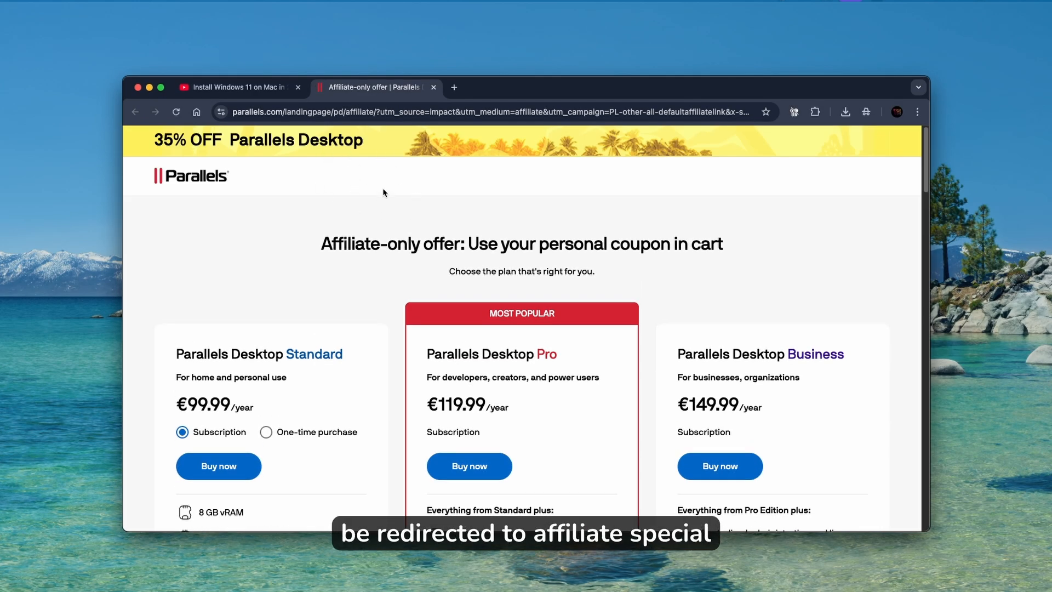
pyautogui.scroll(-3)
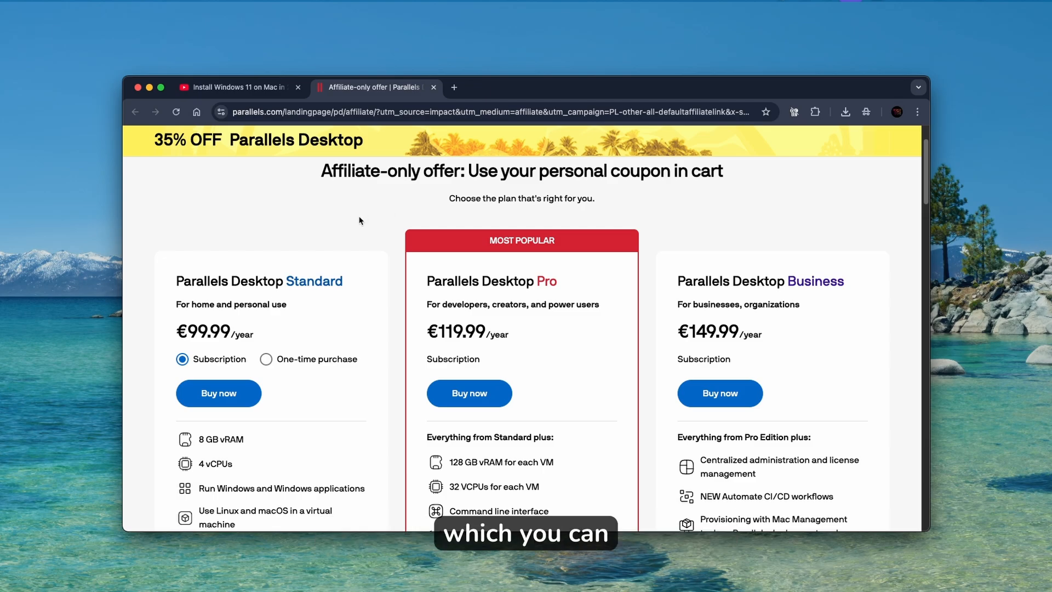
pyautogui.moveTo(257, 234)
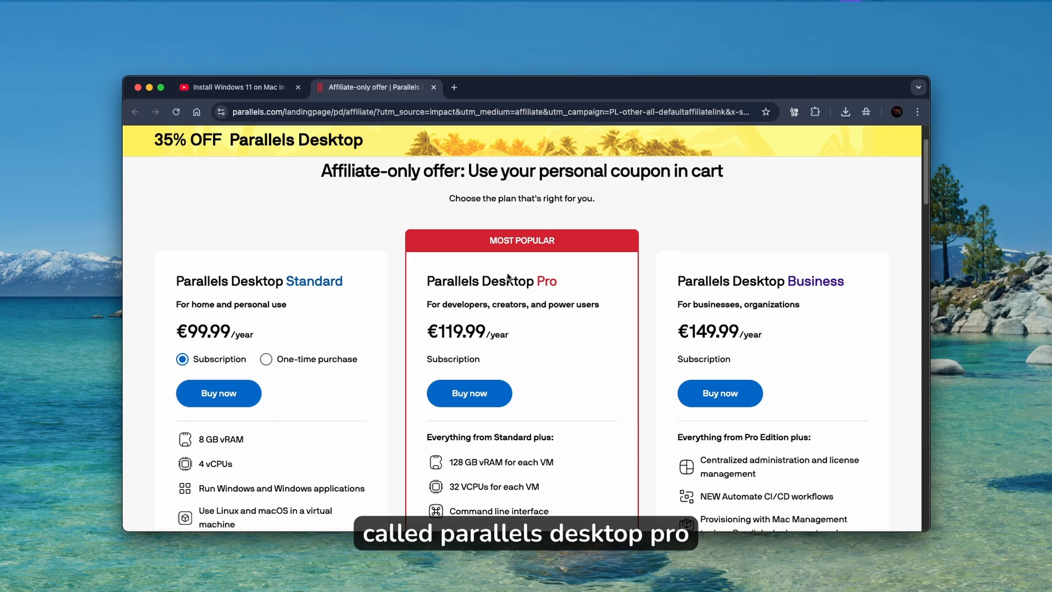
pyautogui.moveTo(316, 216)
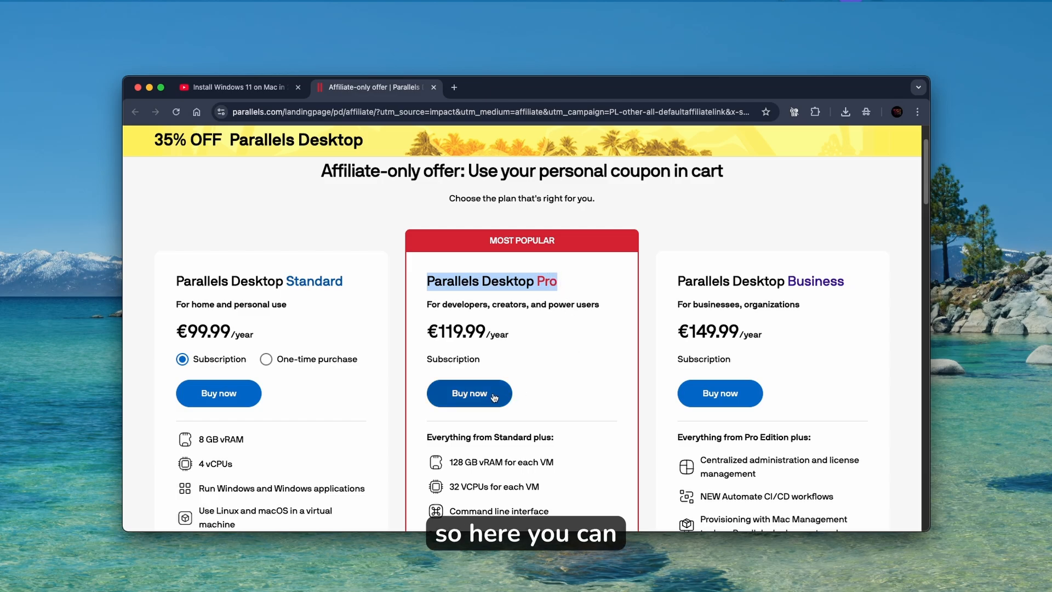
# Choose Buy now under the Pro plan, checking the video description for the code.
pyautogui.click(469, 394)
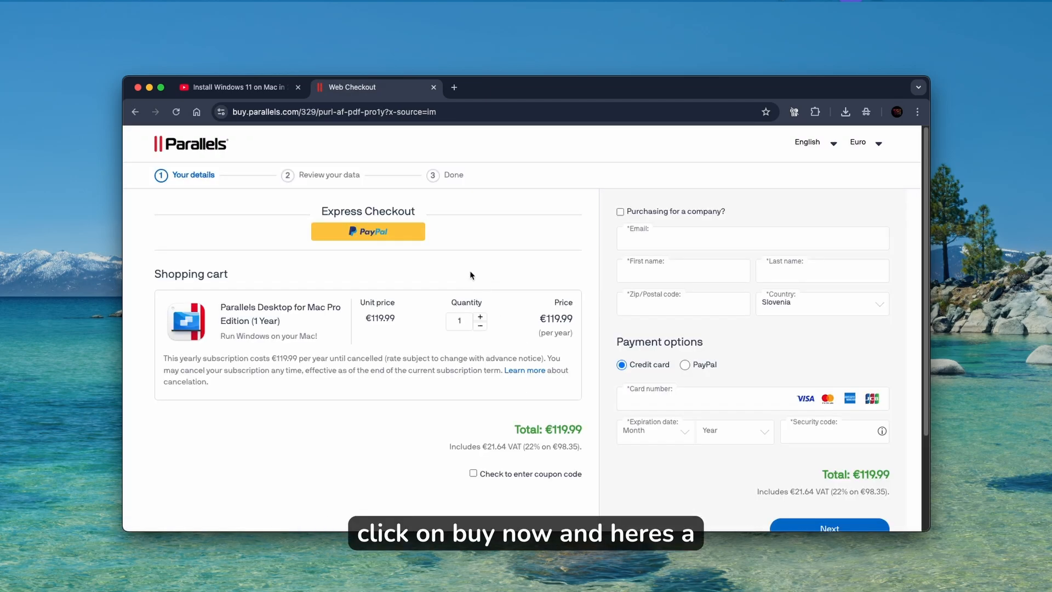
pyautogui.click(238, 87)
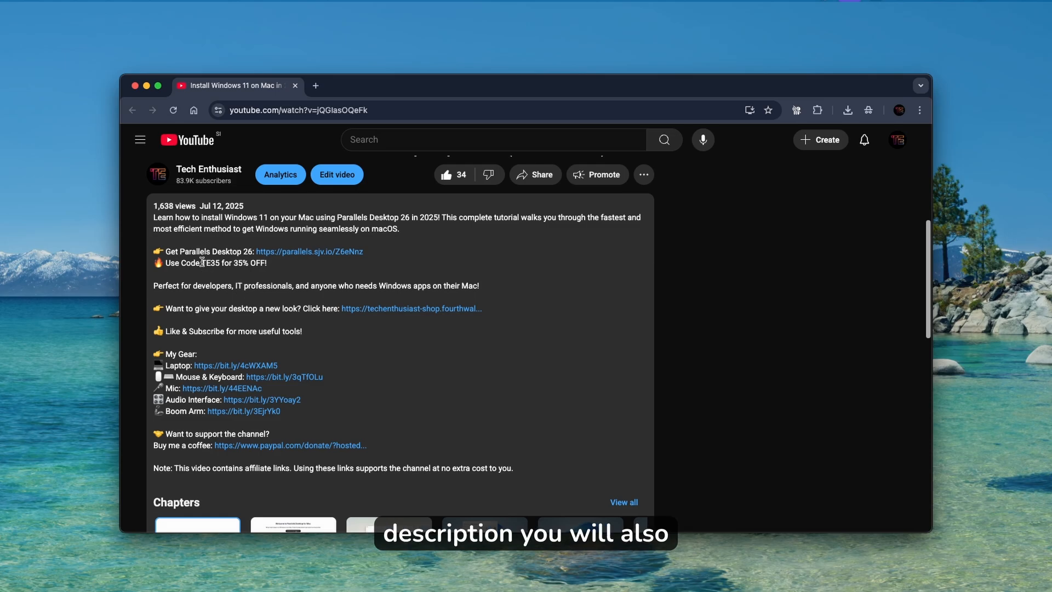
pyautogui.click(309, 252)
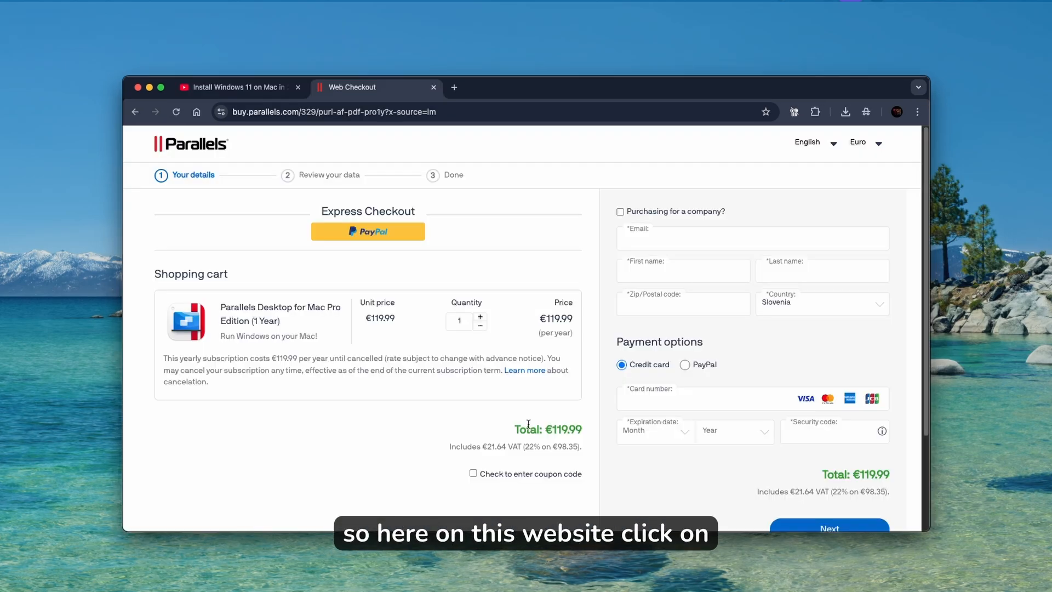
# Enter and apply coupon code TE35 at checkout.
pyautogui.click(473, 474)
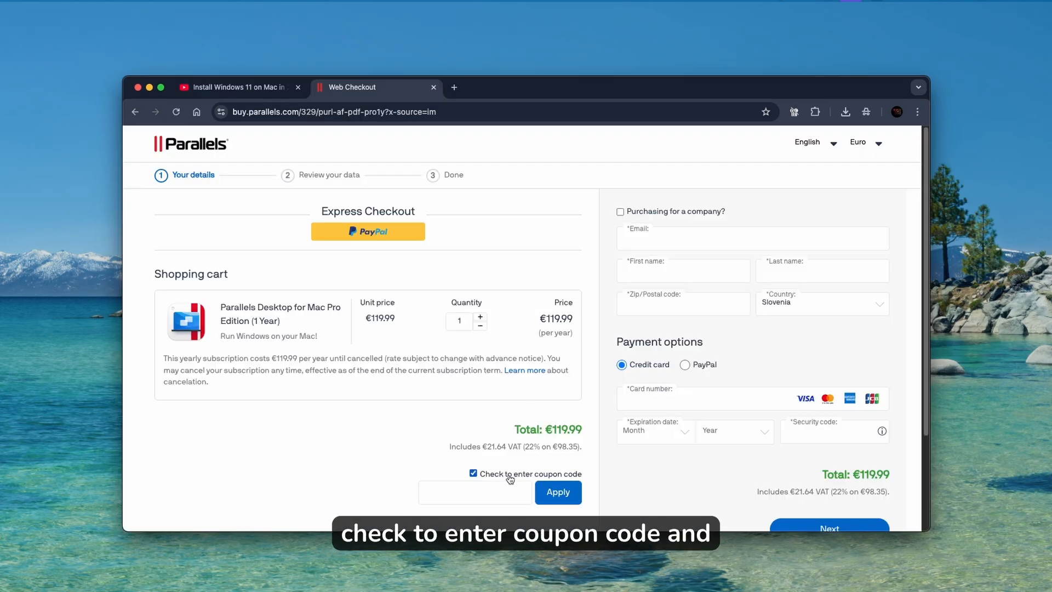
pyautogui.write('TE35')
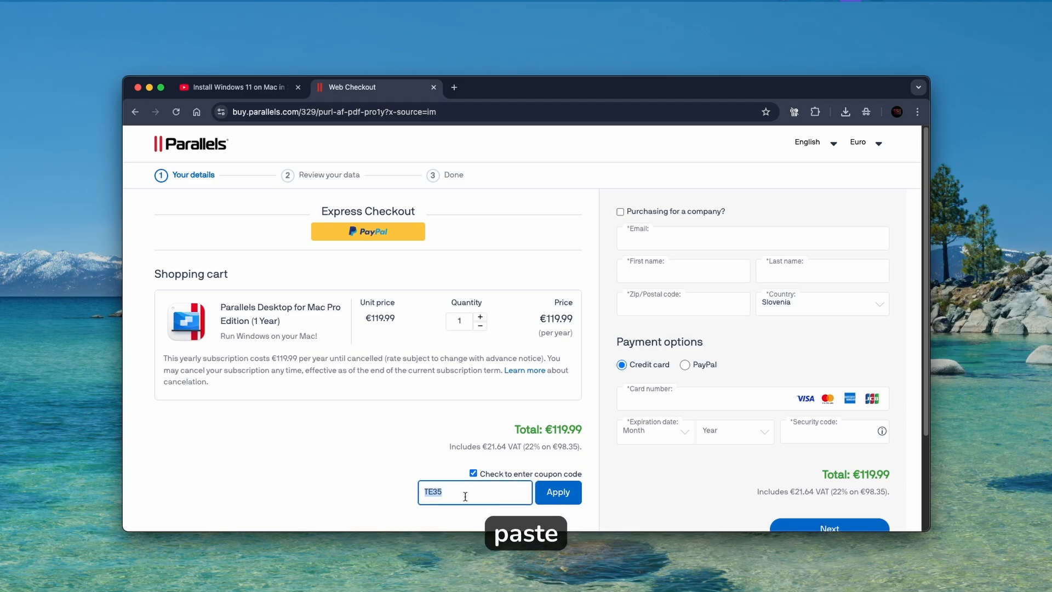
pyautogui.click(559, 492)
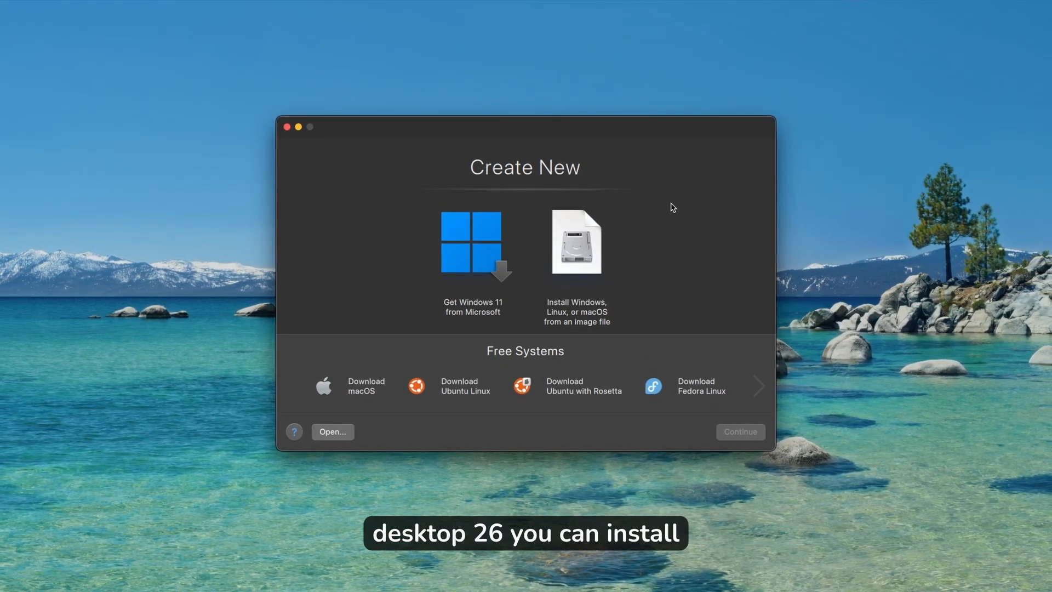
pyautogui.moveTo(707, 285)
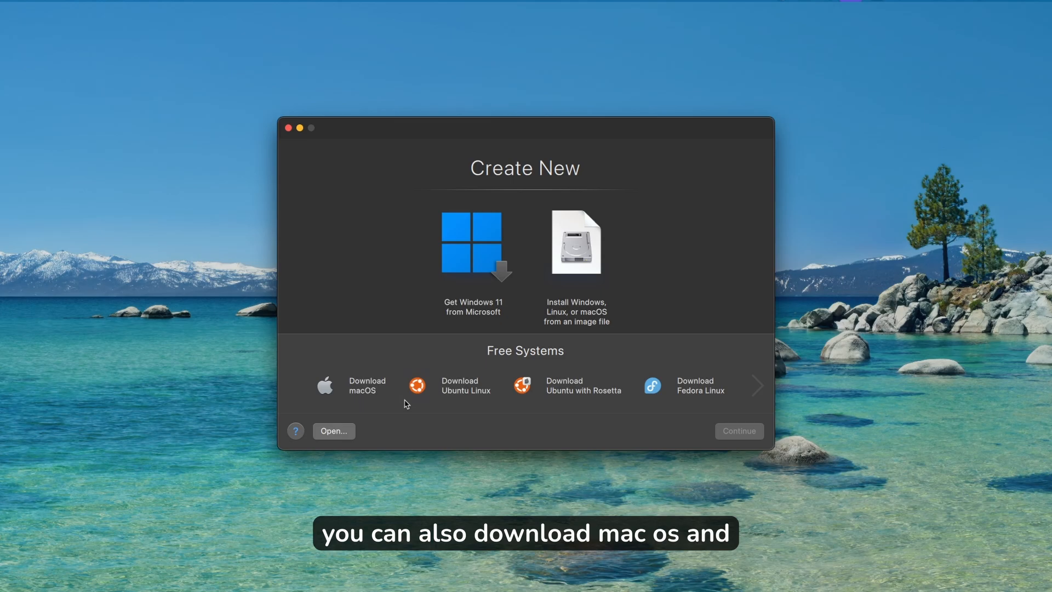
# Browse the Free Systems and pick 'Get Windows 11 from Microsoft'.
pyautogui.click(758, 386)
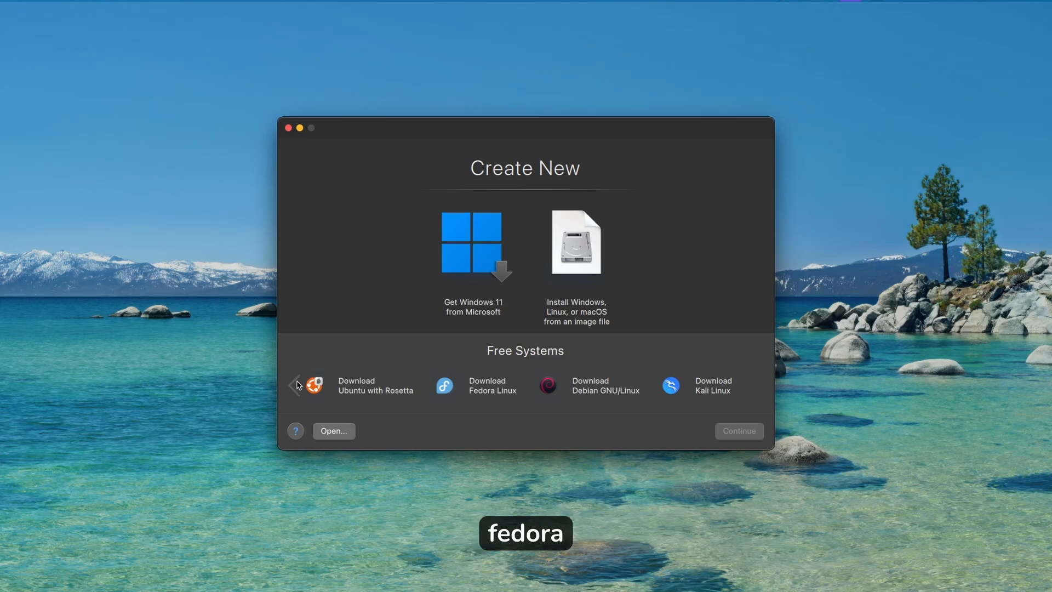
pyautogui.click(296, 384)
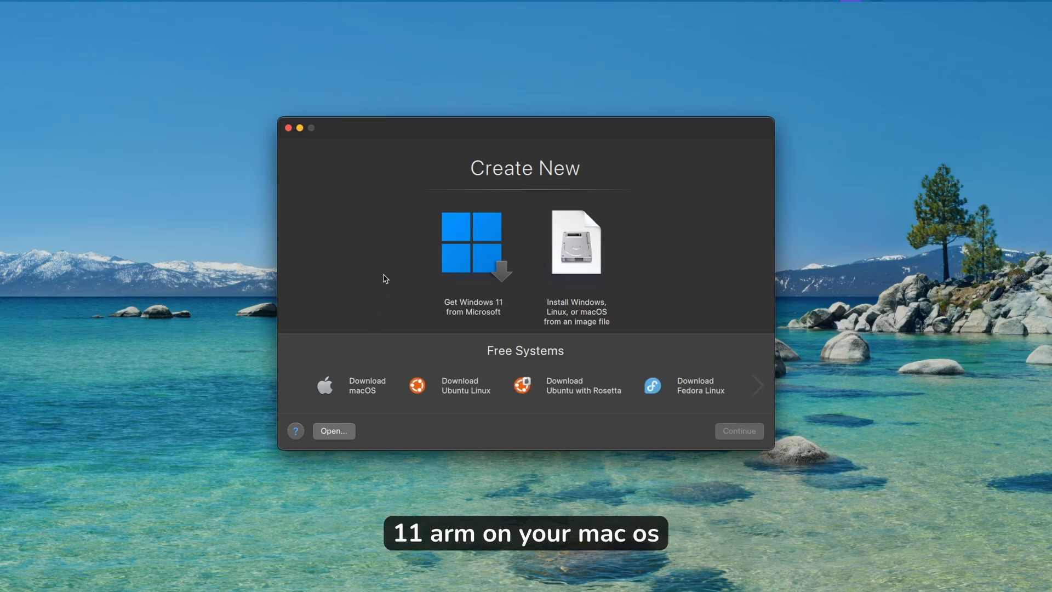
pyautogui.click(473, 243)
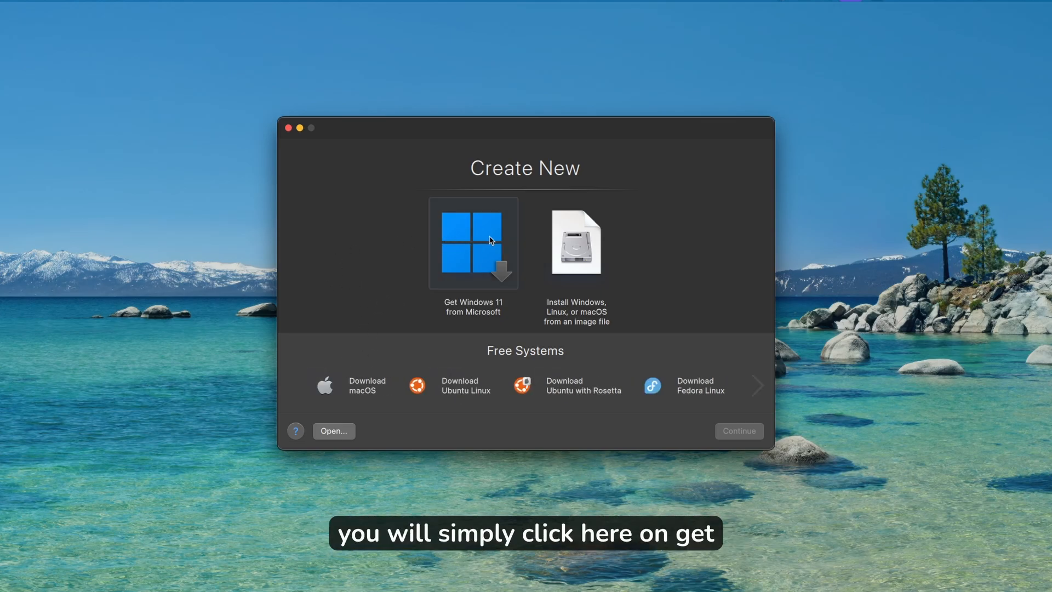
pyautogui.click(474, 244)
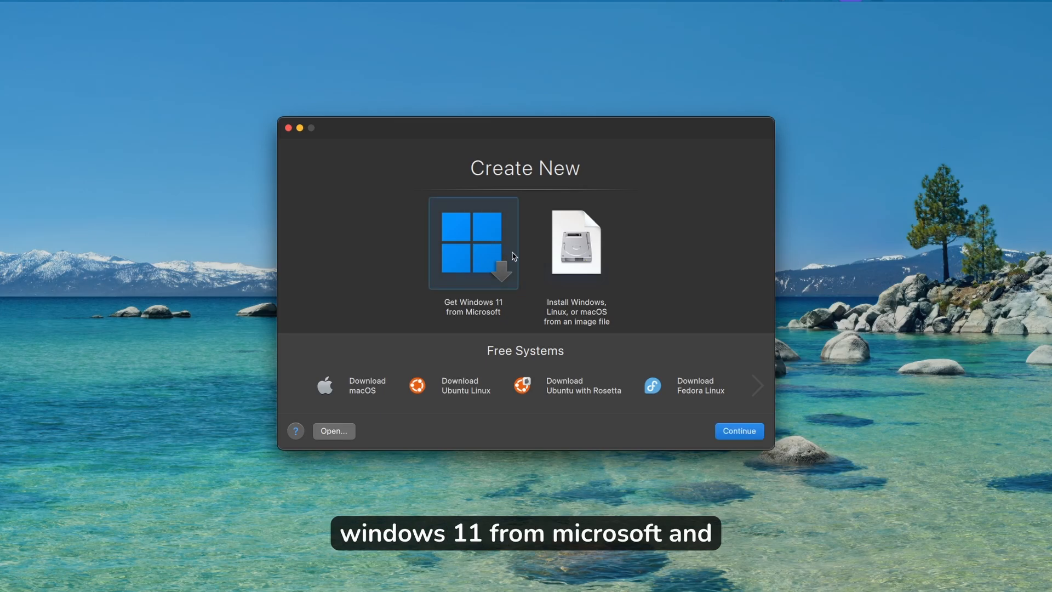
# Continue and launch Install Windows, waiting for the Installation Assistant to finish.
pyautogui.click(740, 431)
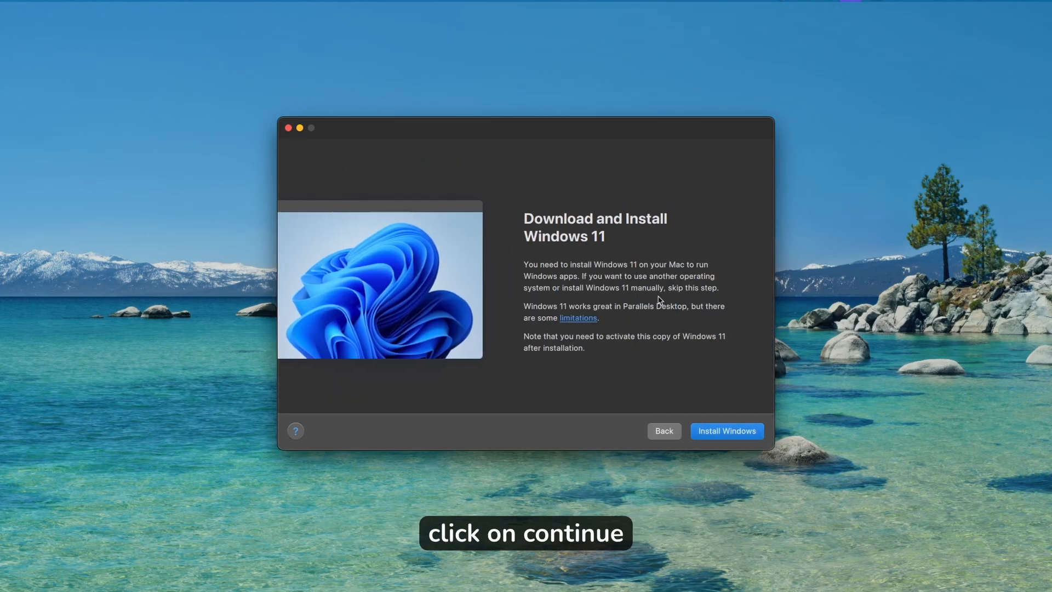
pyautogui.click(726, 430)
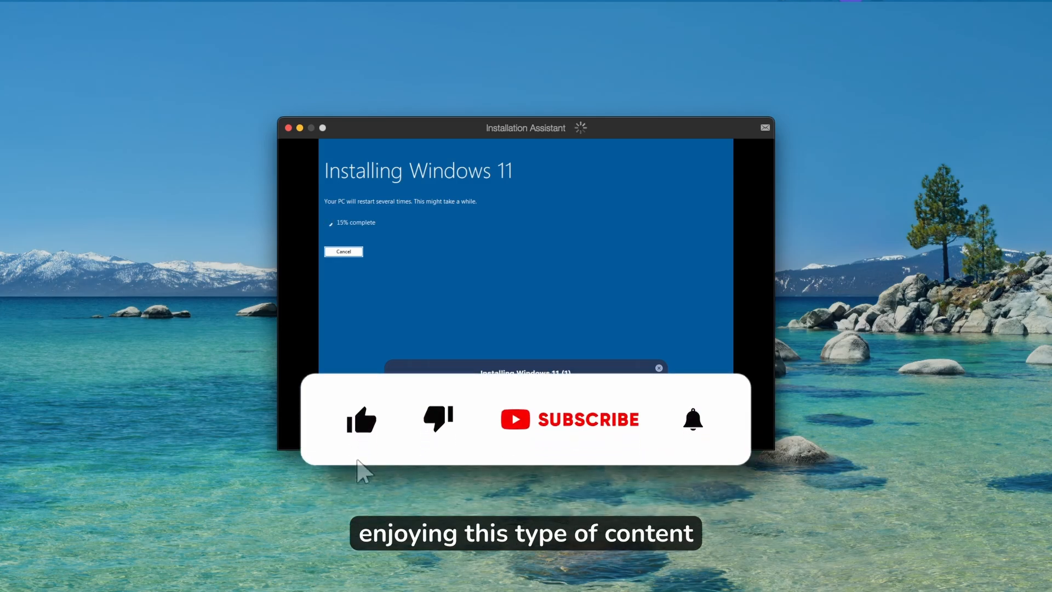
pyautogui.click(361, 420)
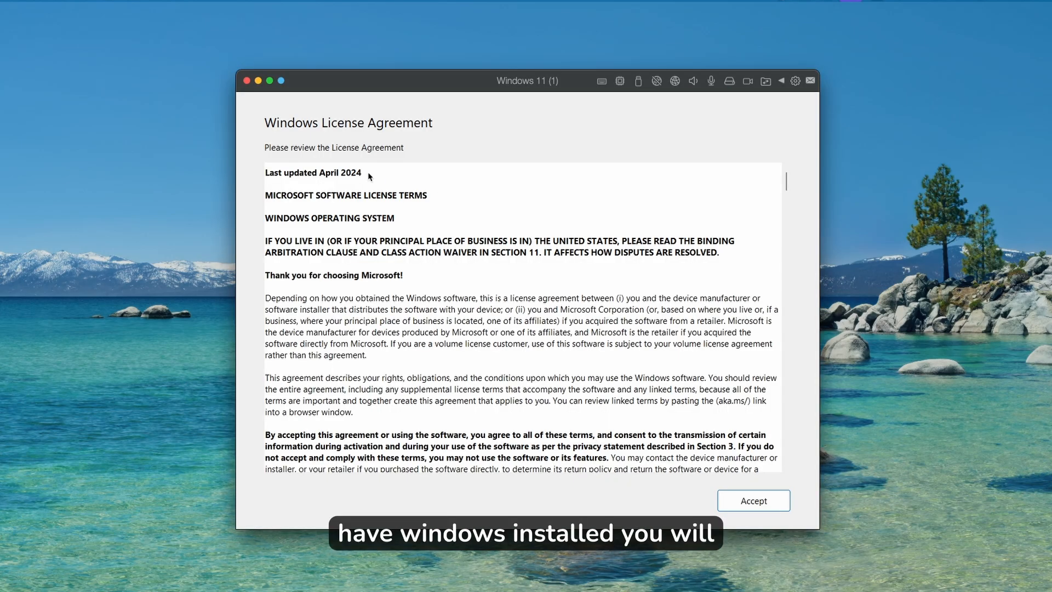
pyautogui.moveTo(638, 277)
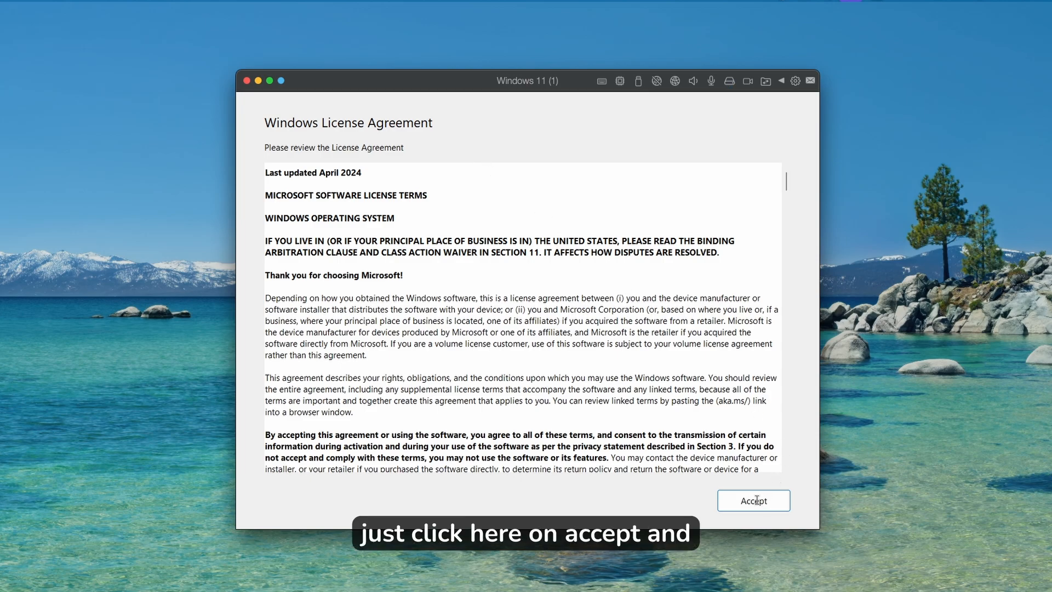
# Accept the Windows License Agreement and let the desktop load.
pyautogui.click(754, 500)
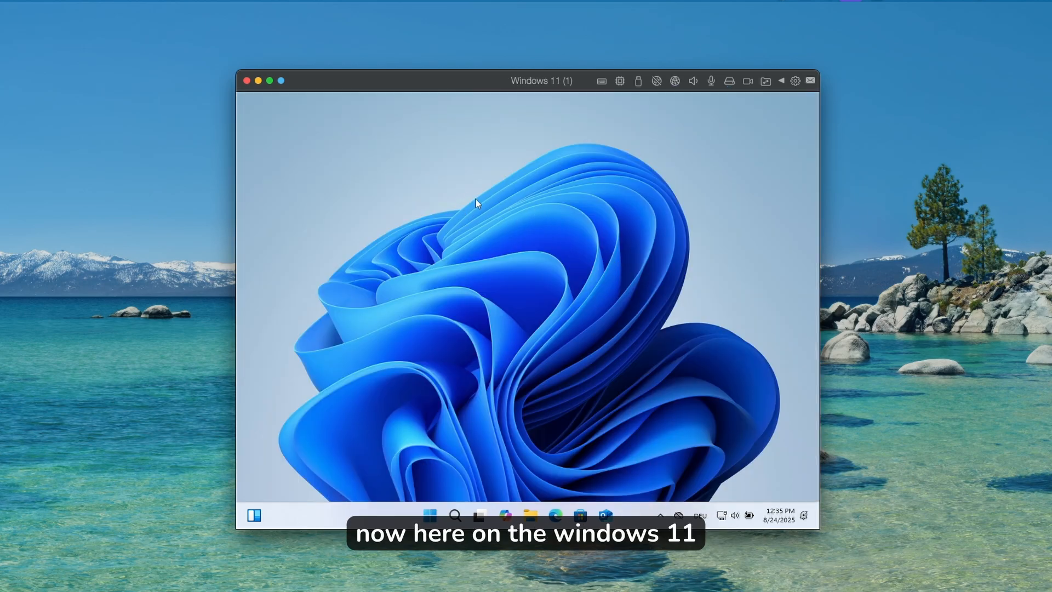
pyautogui.moveTo(269, 82)
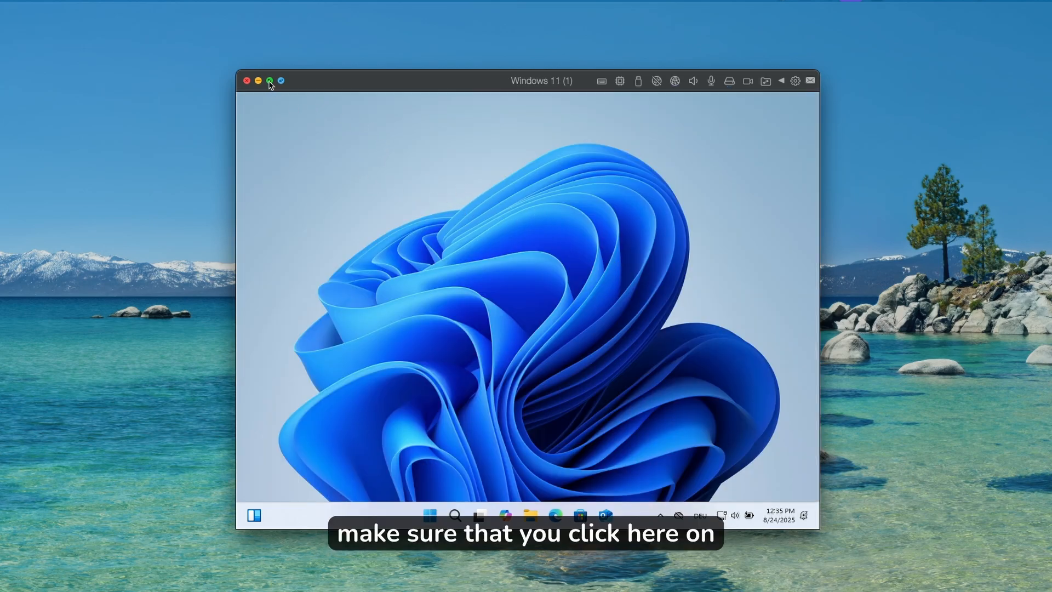
# Switch the Windows 11 VM window to full screen.
pyautogui.click(269, 80)
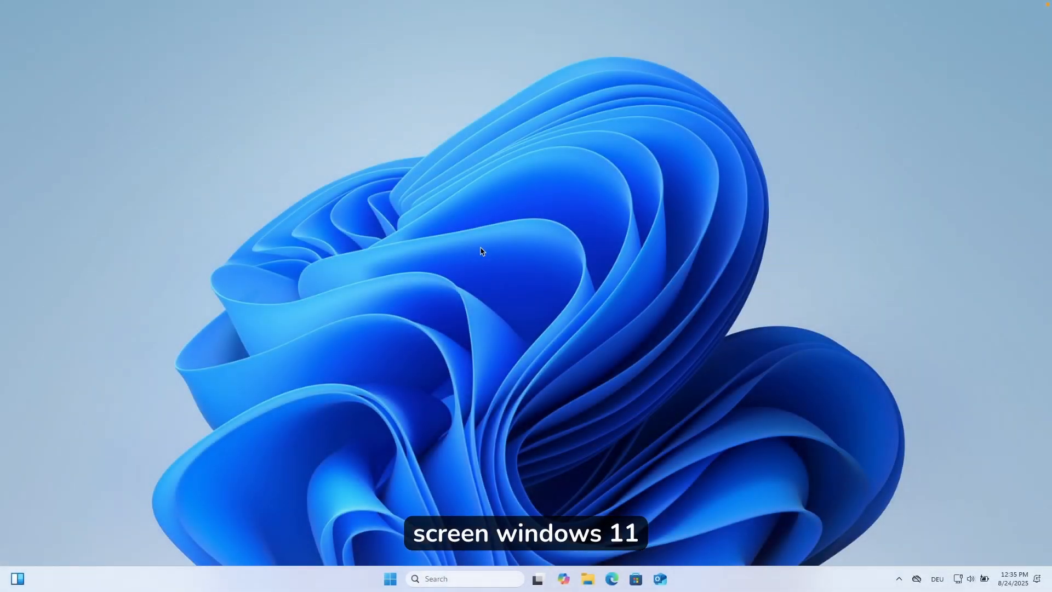
pyautogui.moveTo(539, 295)
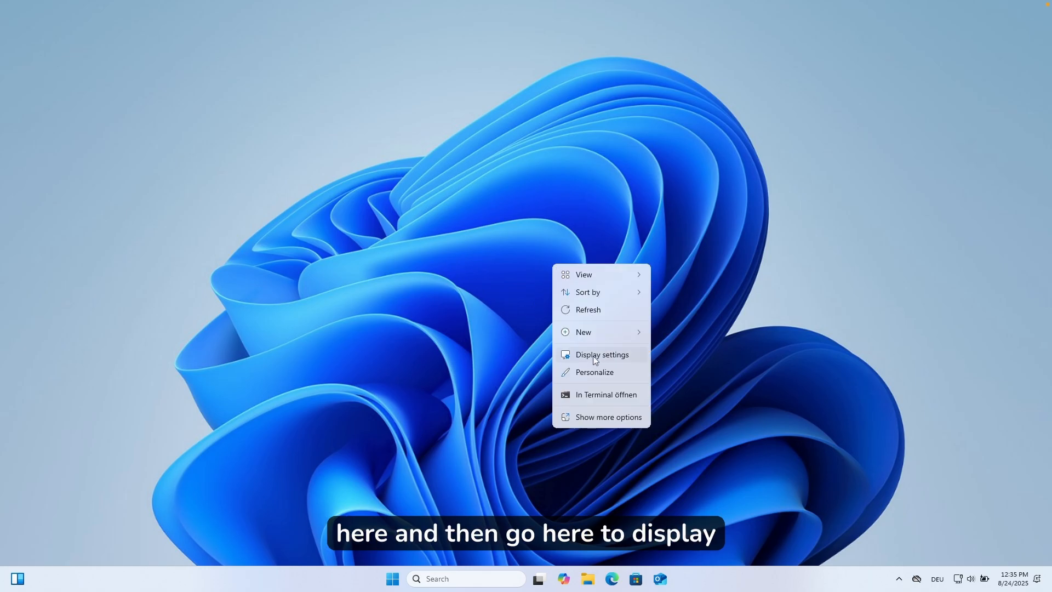
# Open Display settings and keep the scale at 100% (Recommended).
pyautogui.click(602, 354)
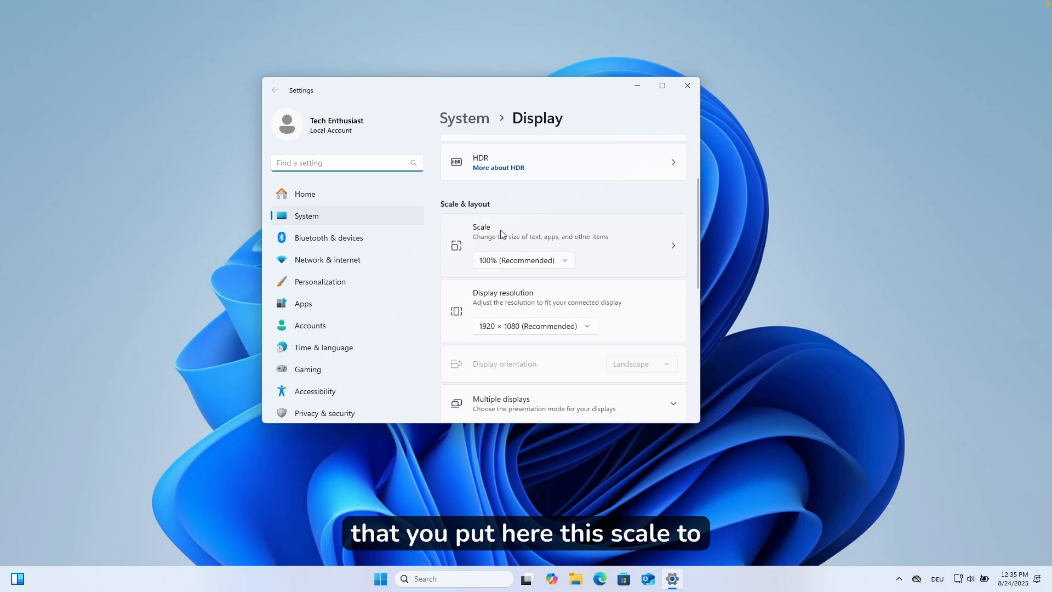
pyautogui.click(523, 260)
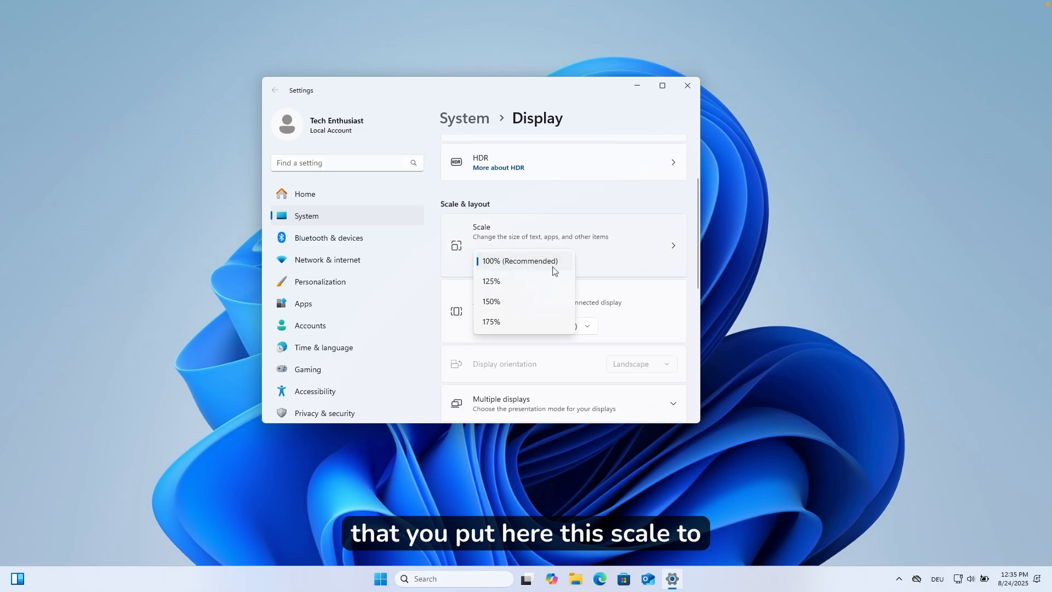
pyautogui.click(519, 260)
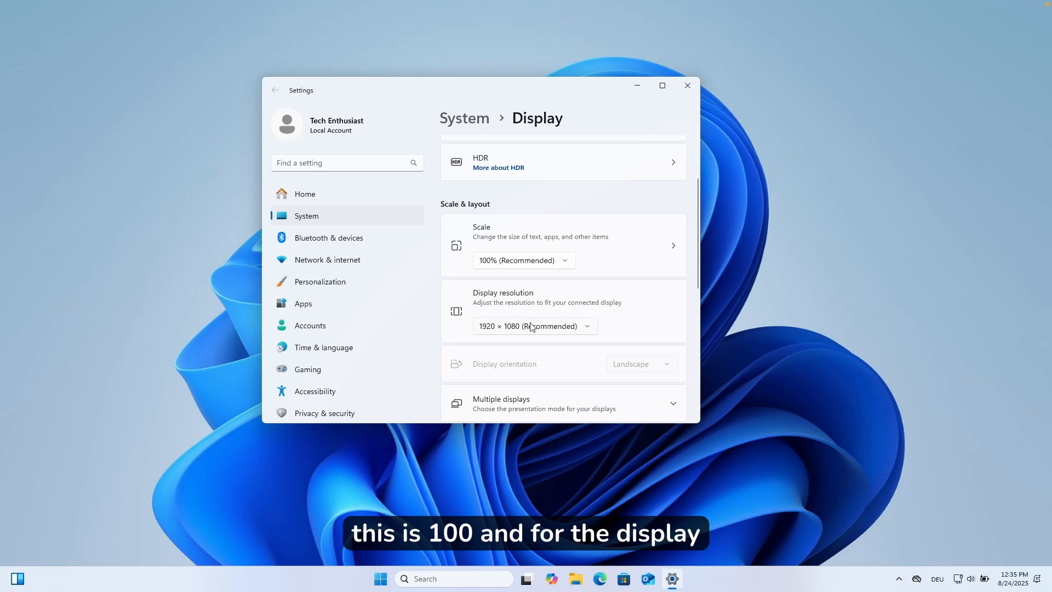
# Set resolution to 1920 × 1080 (Recommended) and close Settings.
pyautogui.click(534, 326)
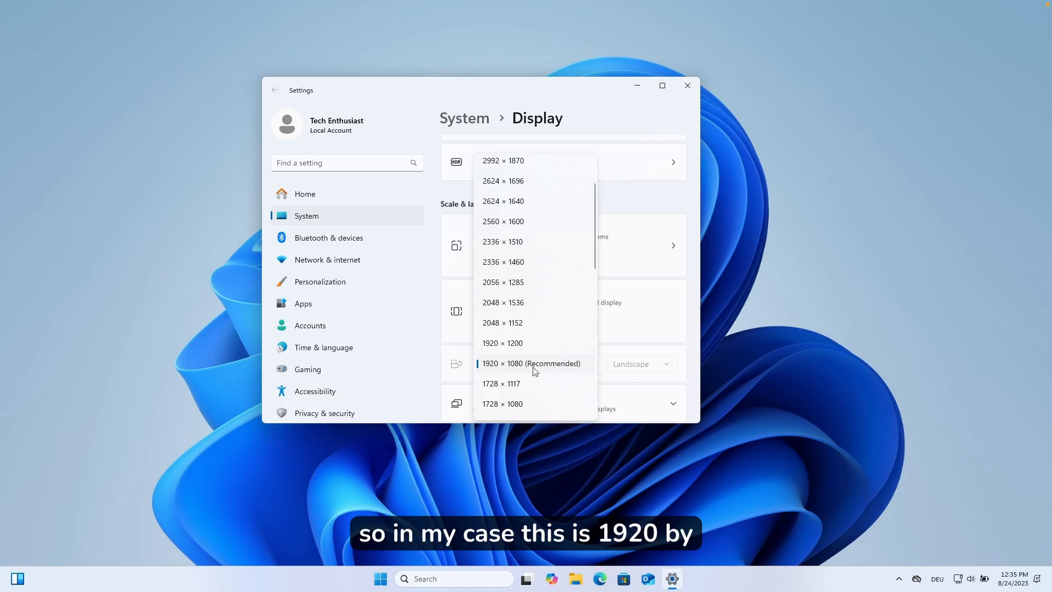
pyautogui.click(531, 363)
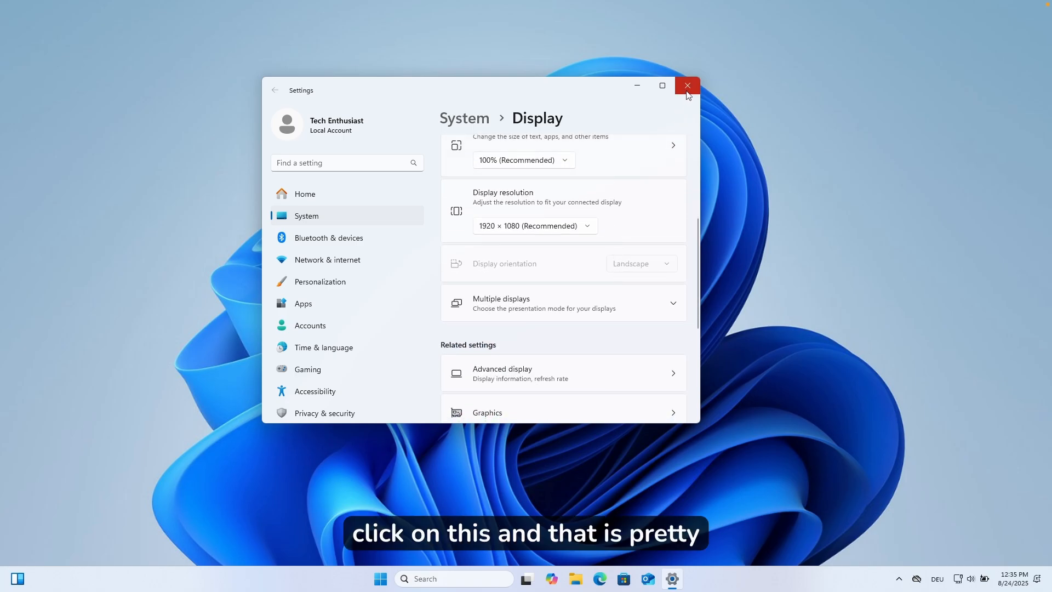
pyautogui.click(687, 85)
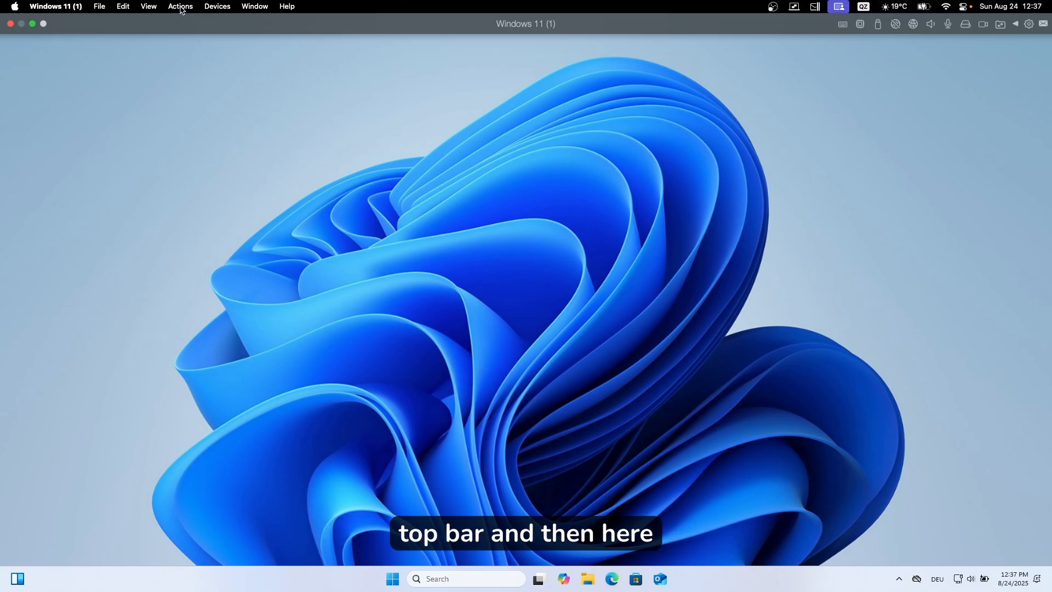
# Reinstall Parallels Tools via Actions, confirm with Yes, then restart Windows.
pyautogui.click(181, 6)
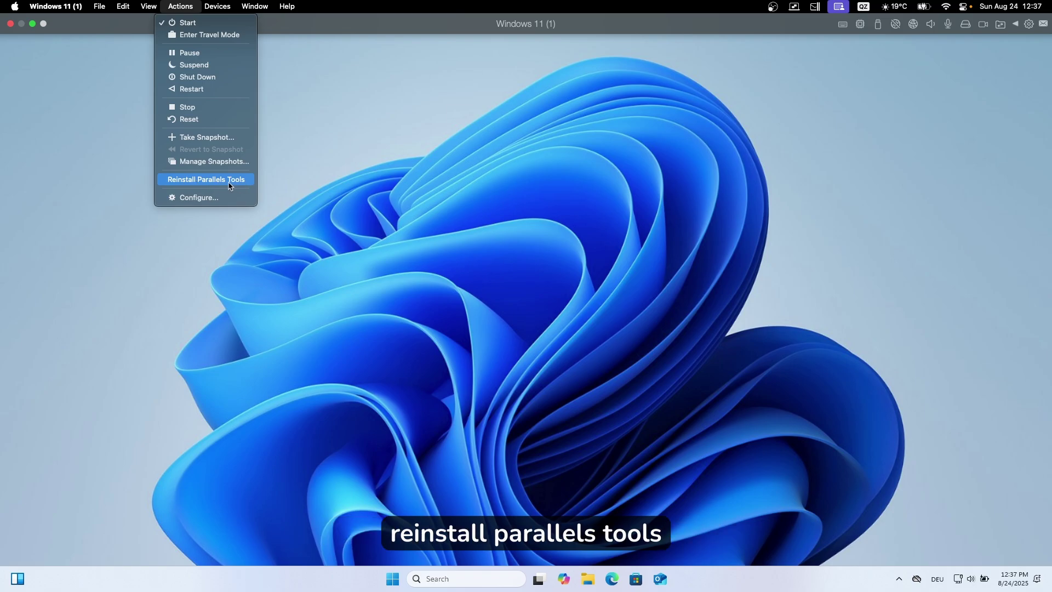
pyautogui.click(205, 179)
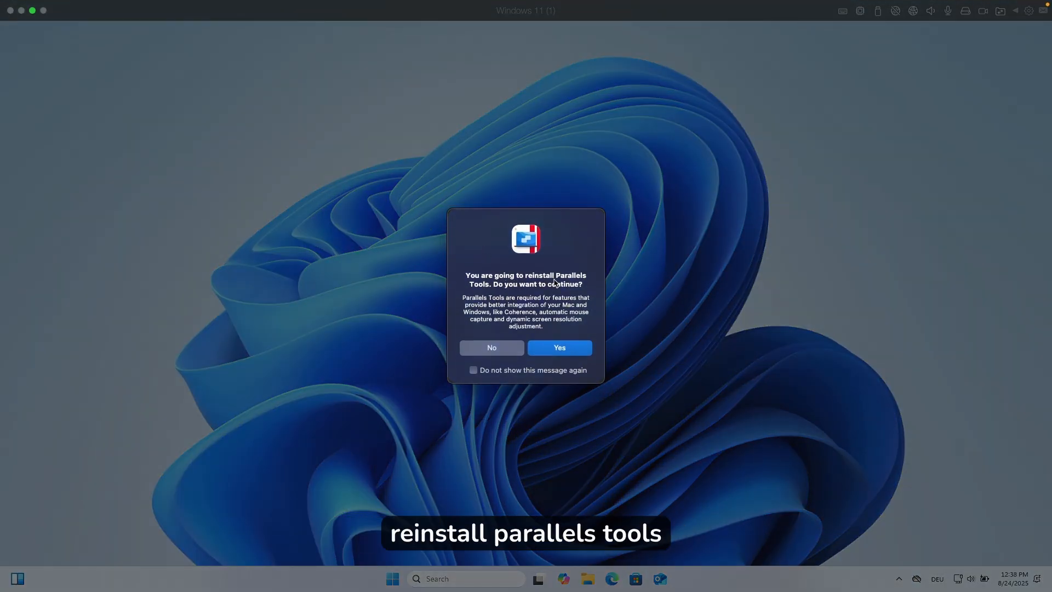
pyautogui.moveTo(504, 375)
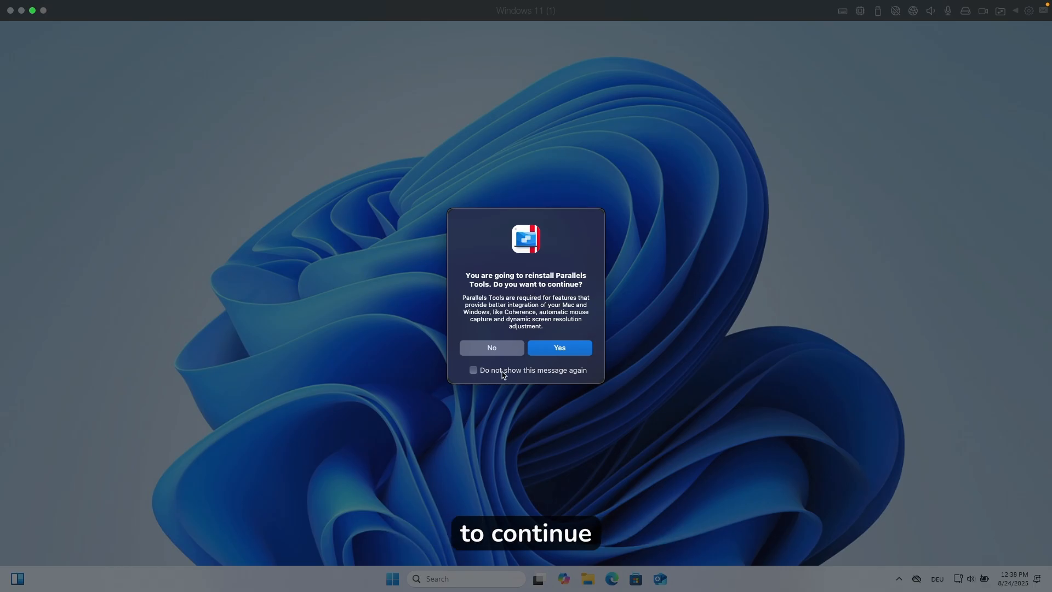
pyautogui.click(560, 347)
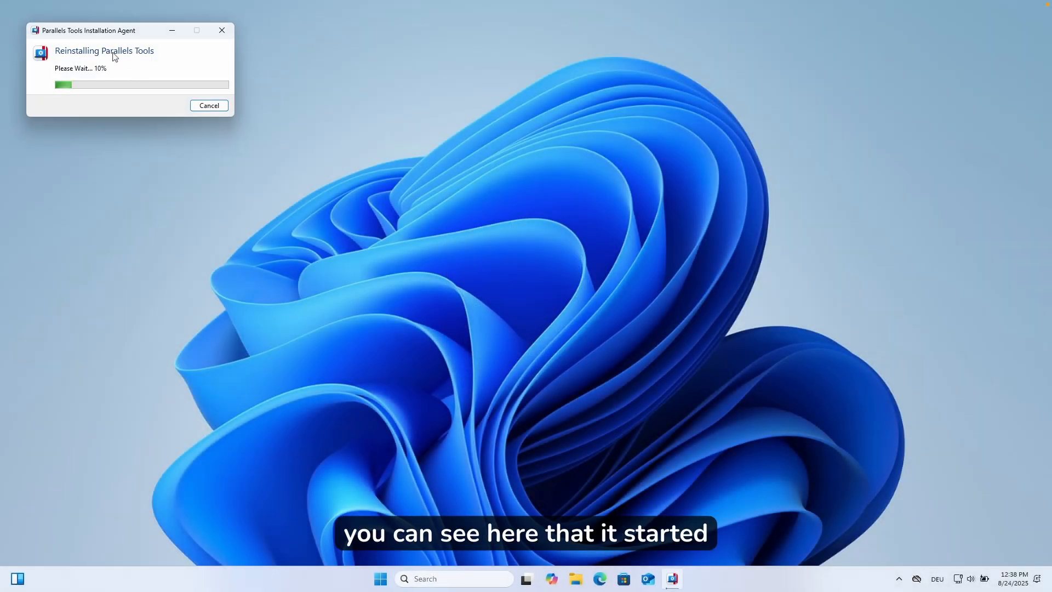
pyautogui.moveTo(138, 60)
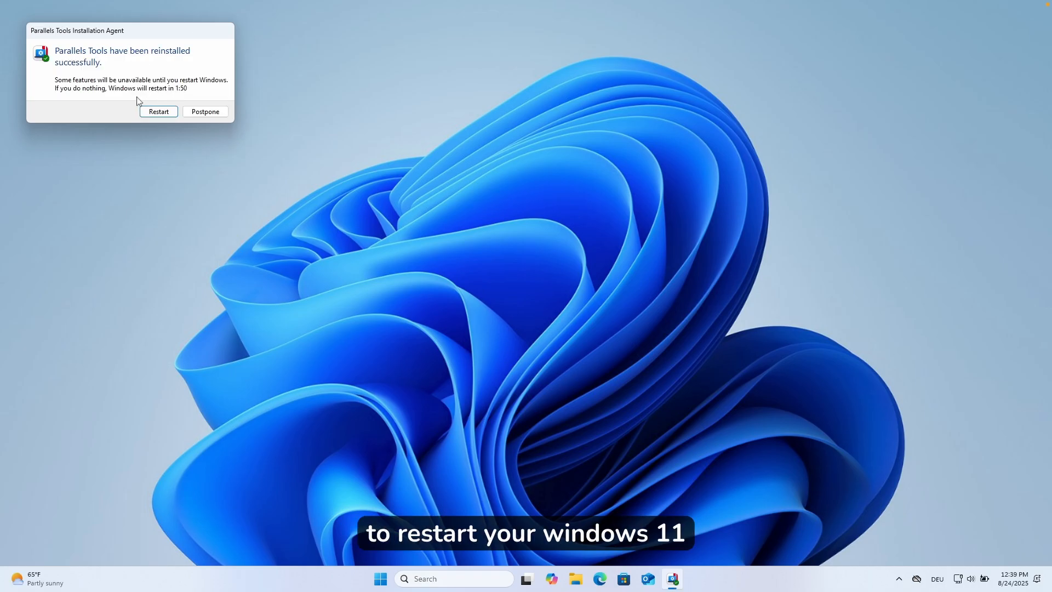
pyautogui.click(158, 111)
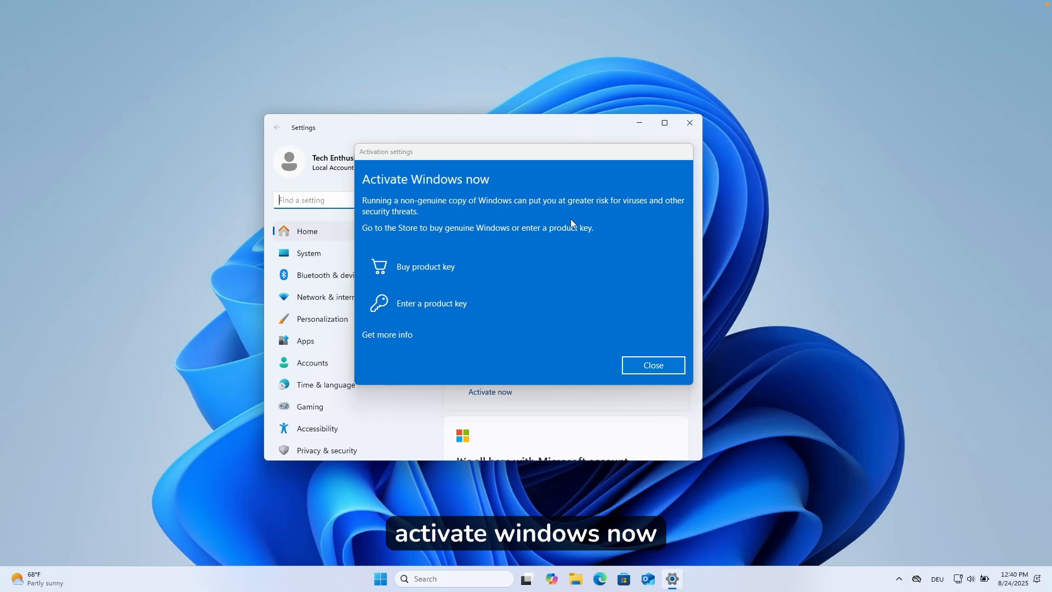
pyautogui.moveTo(440, 273)
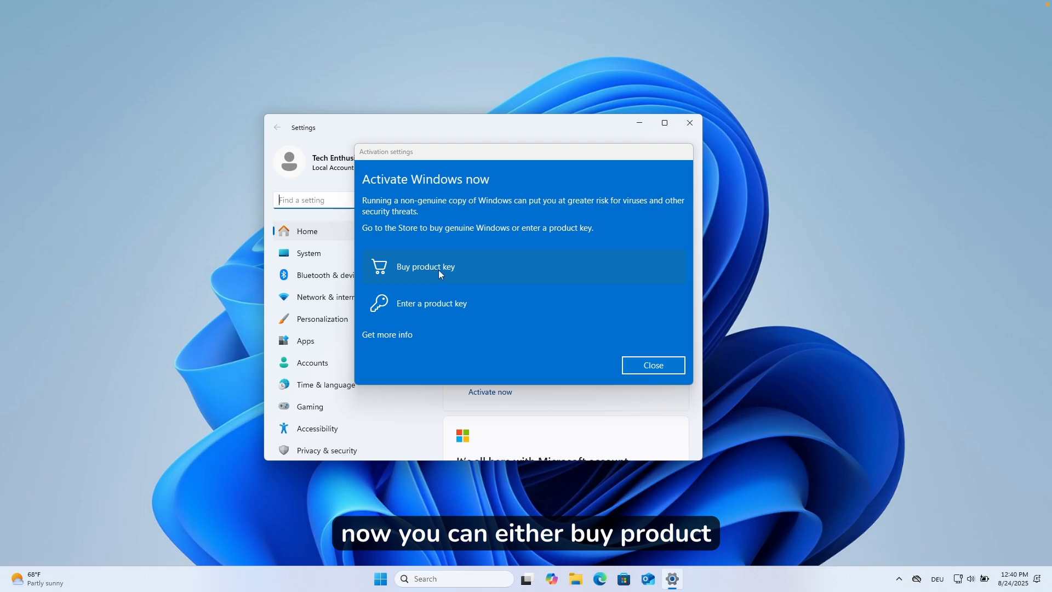
pyautogui.moveTo(479, 344)
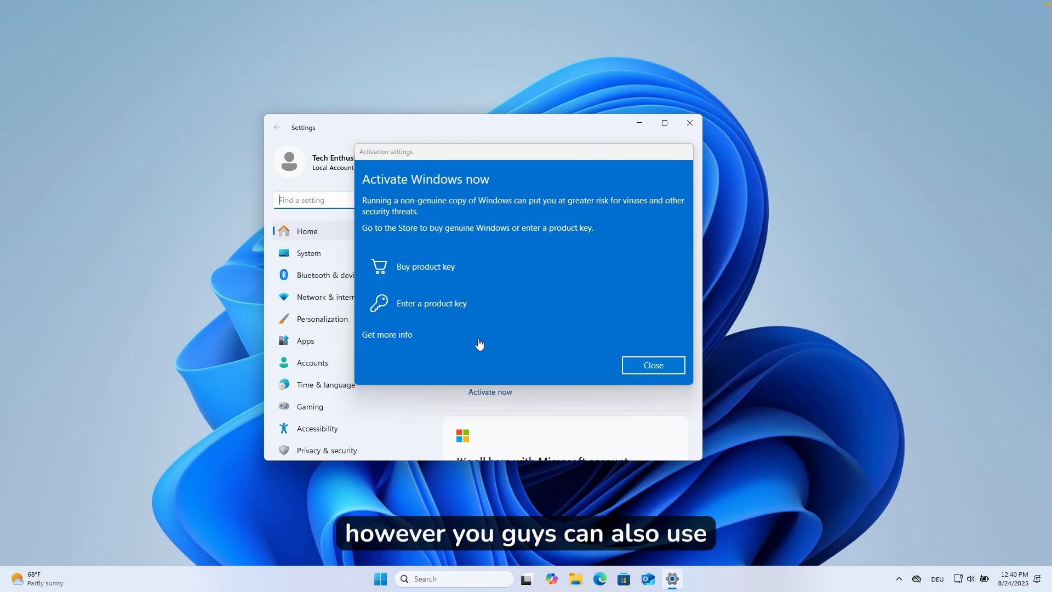
pyautogui.moveTo(510, 338)
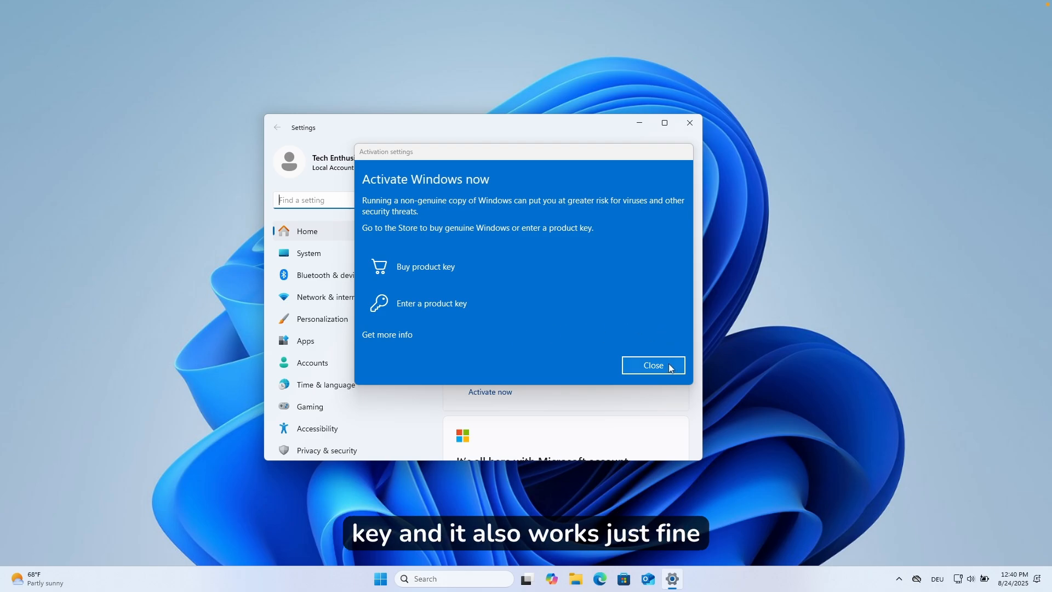
# Close the Activate Windows prompt and open Windows 11 (1) configuration from Control Center.
pyautogui.click(653, 365)
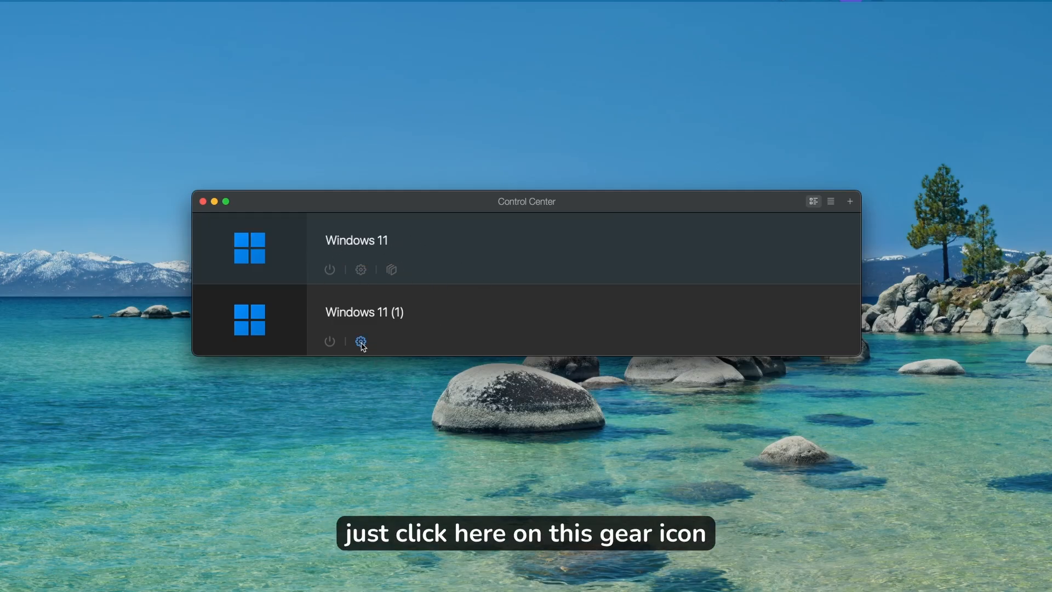
pyautogui.click(361, 341)
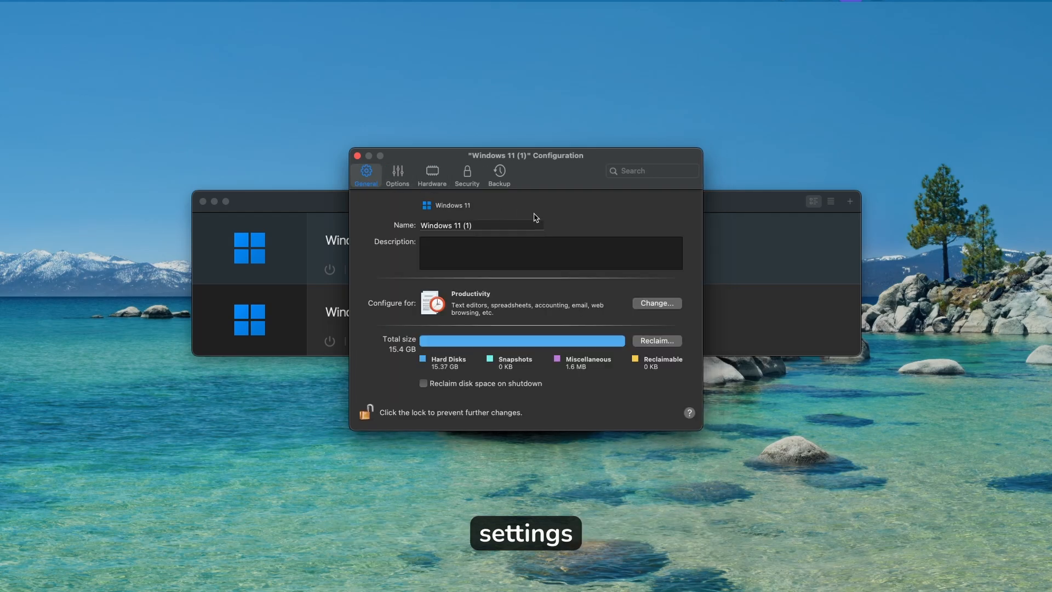
pyautogui.moveTo(395, 349)
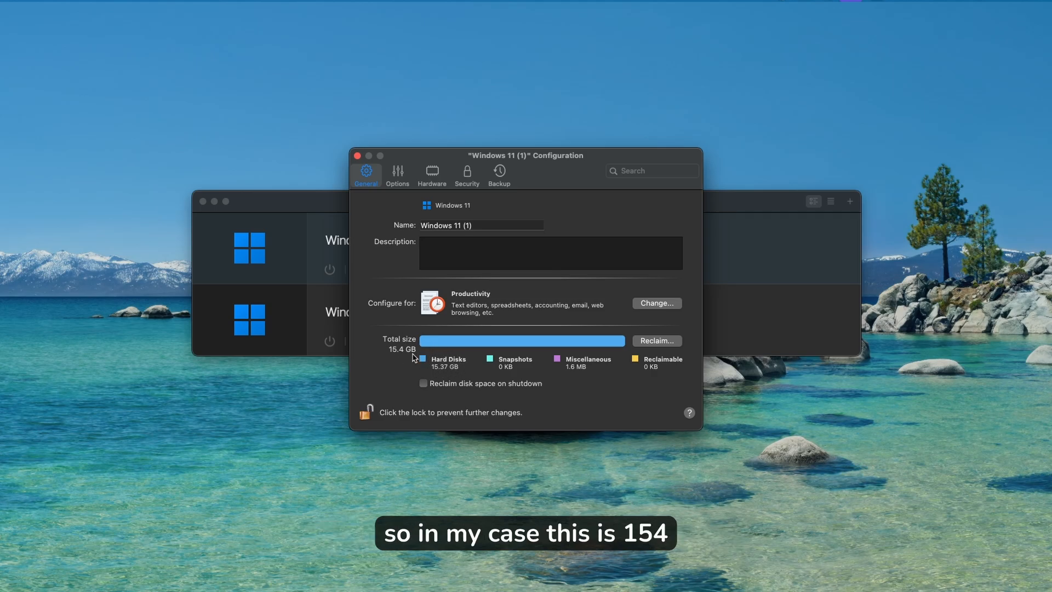
# Open the Options tab's Sharing view, then select Applications in the sidebar.
pyautogui.click(398, 174)
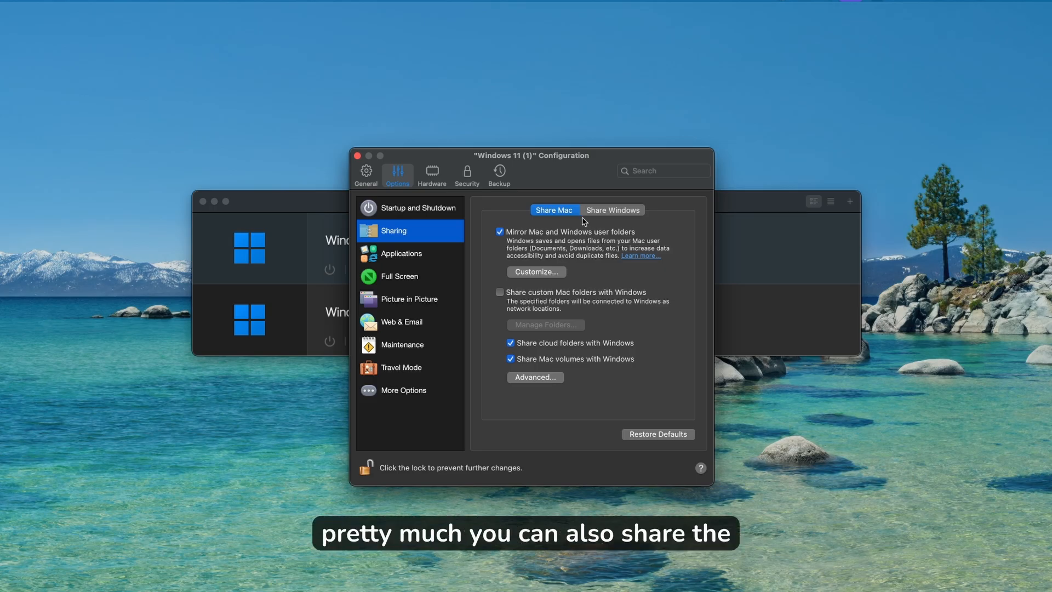
pyautogui.moveTo(602, 252)
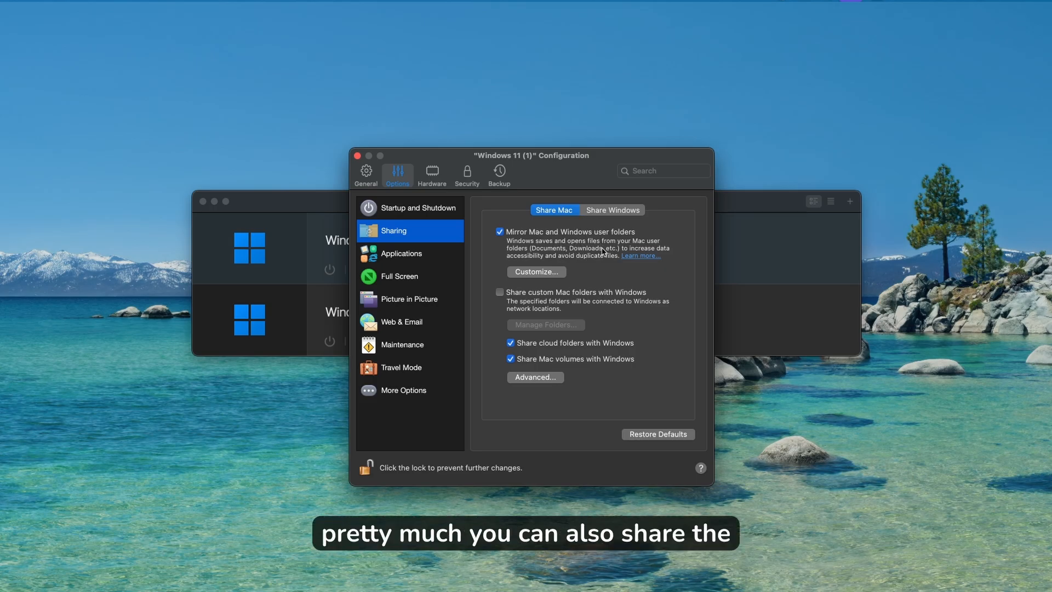
pyautogui.moveTo(586, 256)
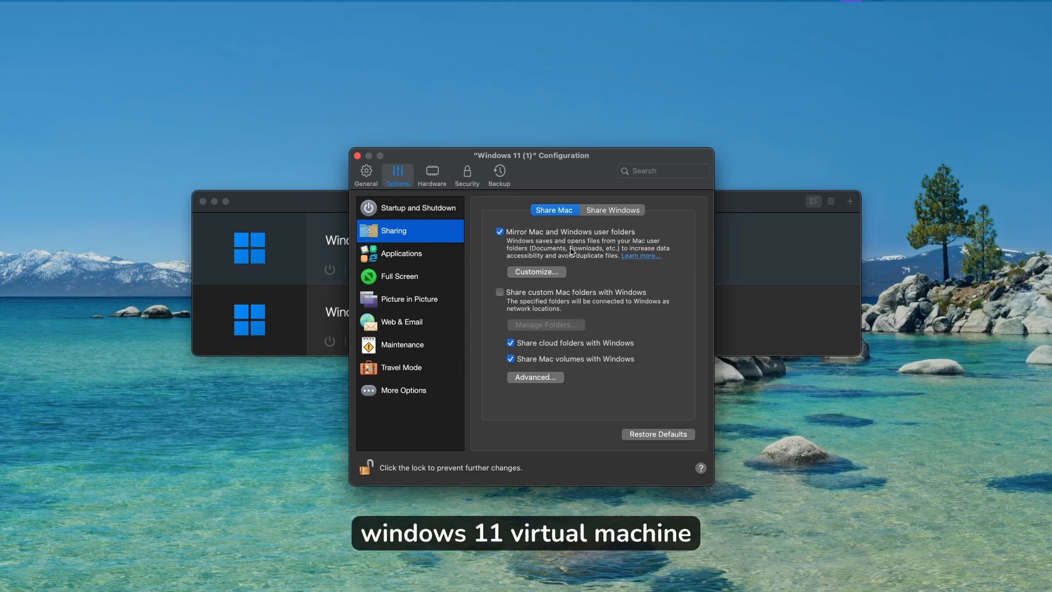
pyautogui.click(401, 253)
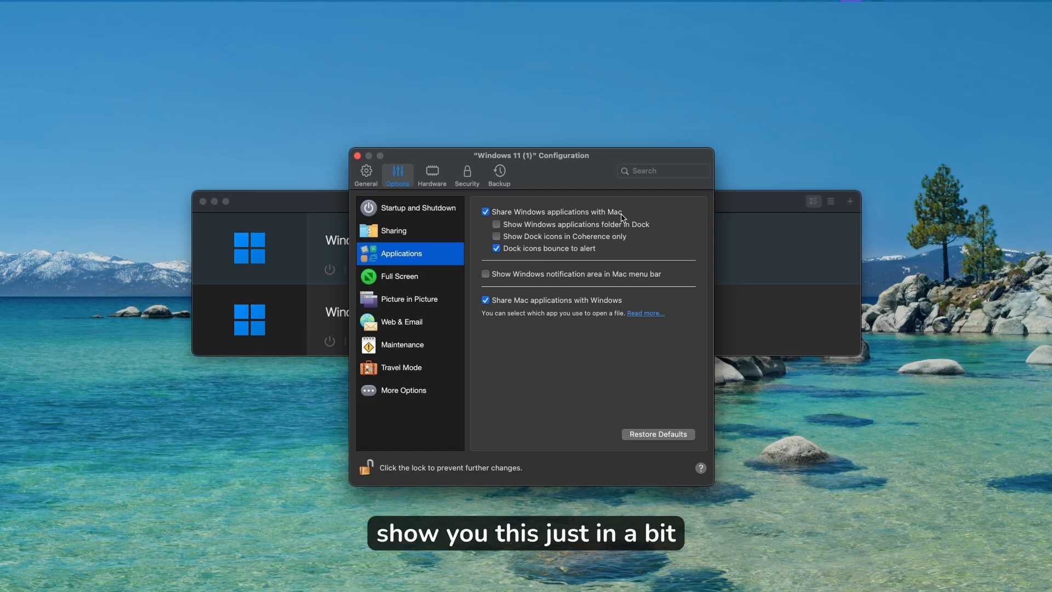
pyautogui.moveTo(440, 351)
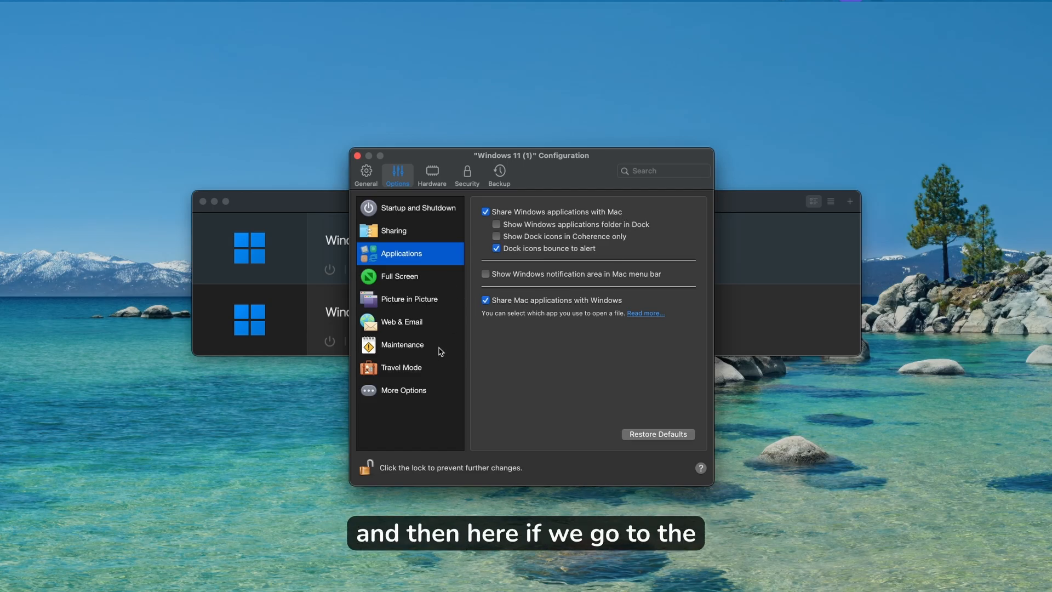
# In CPU & Memory, keep Adaptive Hypervisor enabled and set allocation to Automatic (Recommended).
pyautogui.click(432, 174)
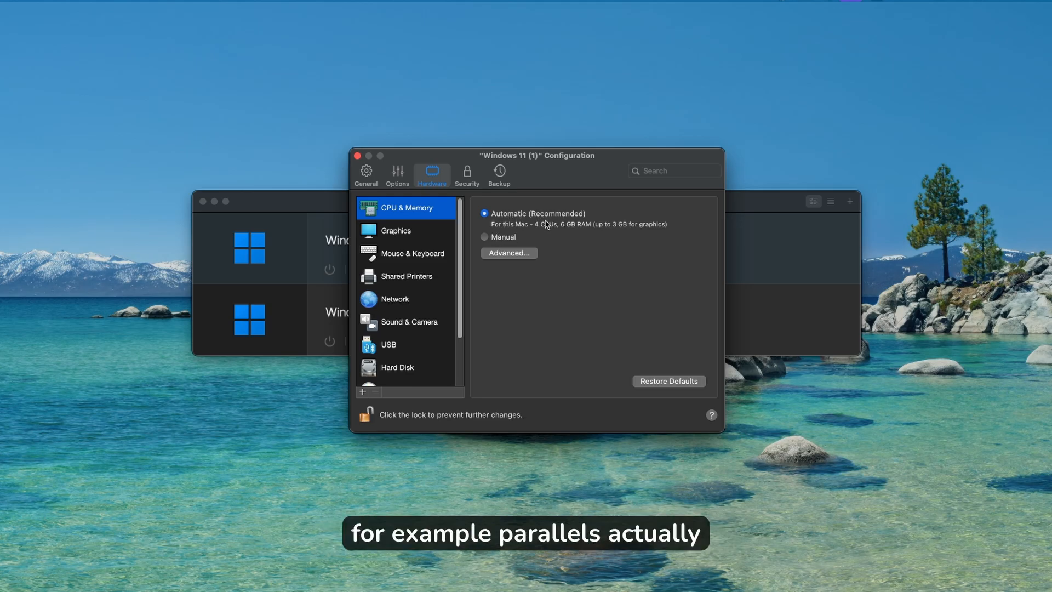
pyautogui.moveTo(536, 232)
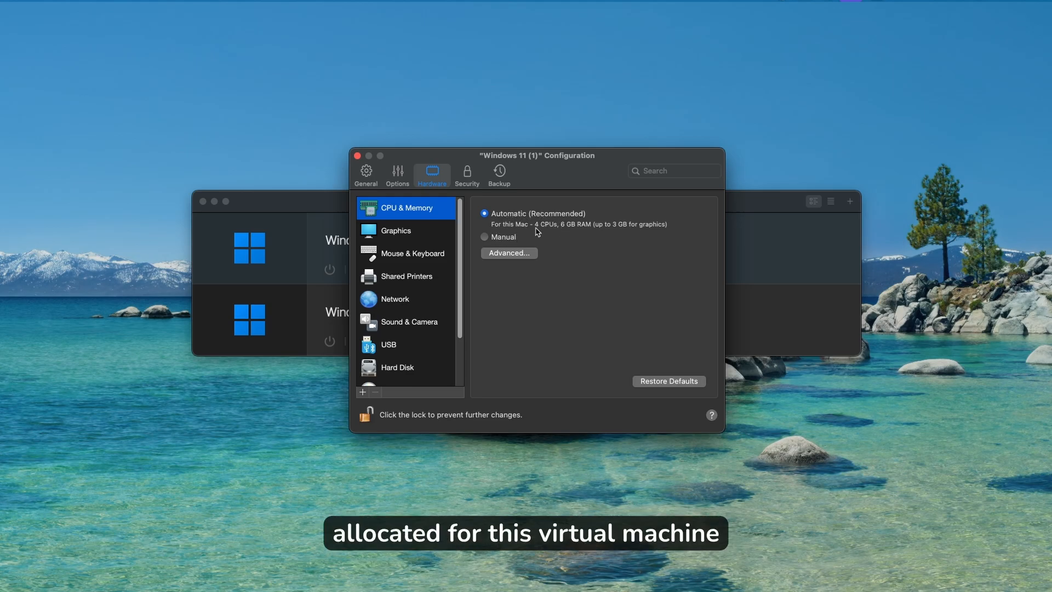
pyautogui.moveTo(581, 232)
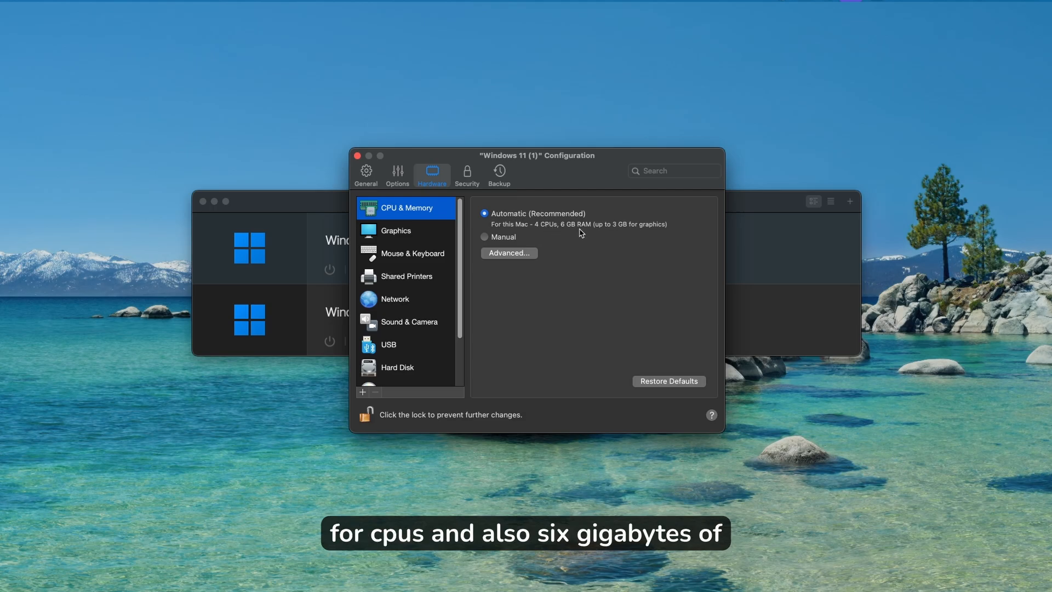
pyautogui.moveTo(589, 227)
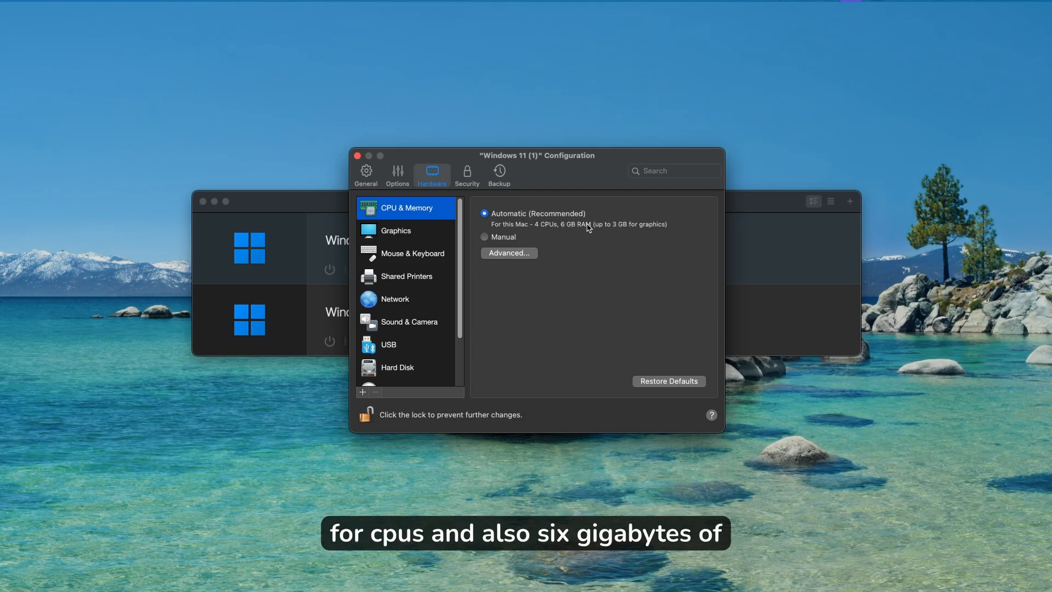
pyautogui.moveTo(668, 235)
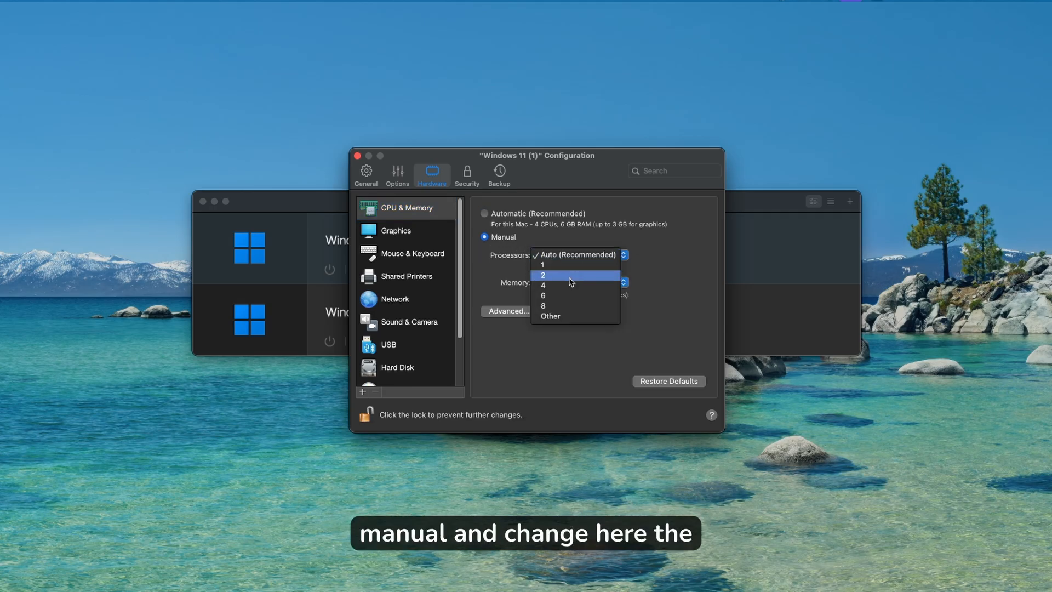
pyautogui.moveTo(550, 316)
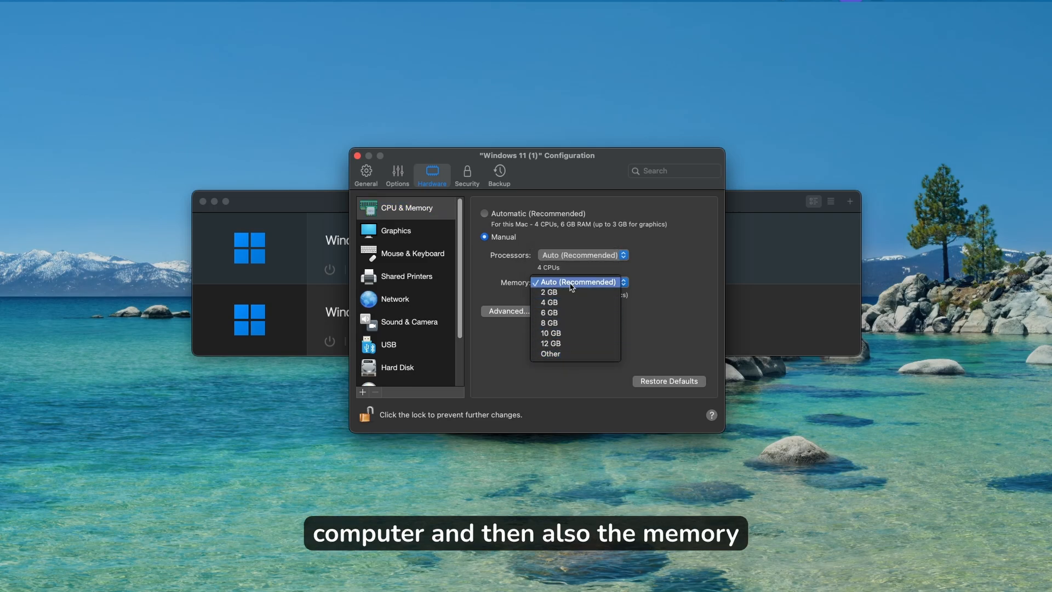
pyautogui.click(577, 282)
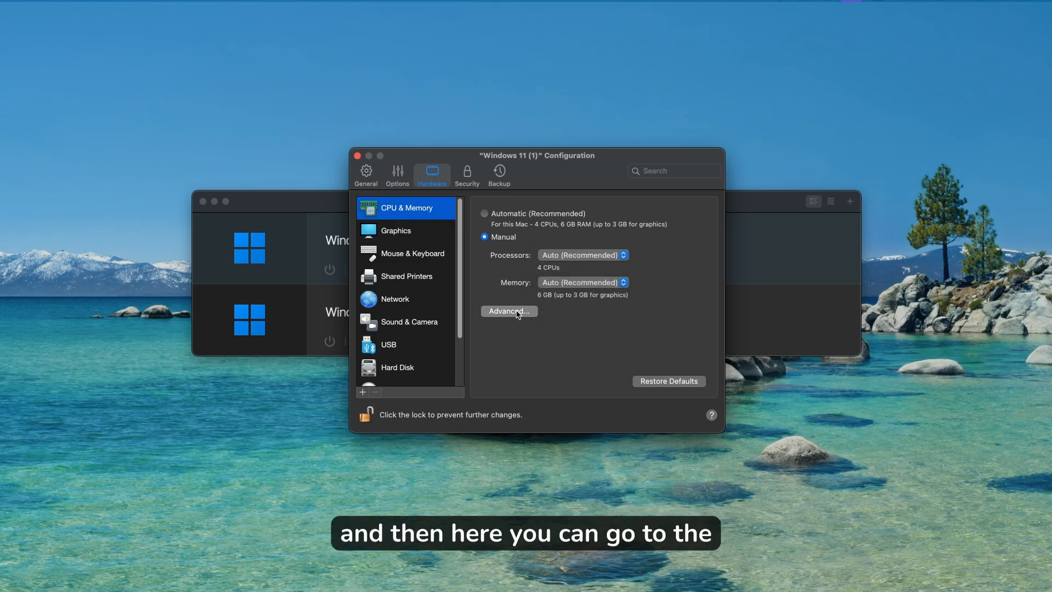
pyautogui.click(509, 311)
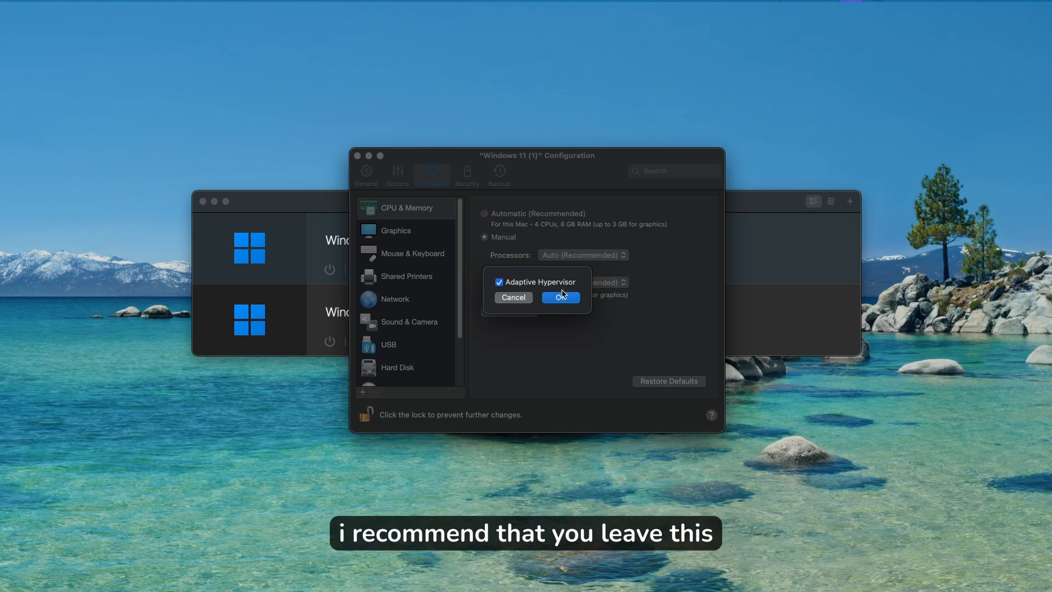
pyautogui.click(560, 297)
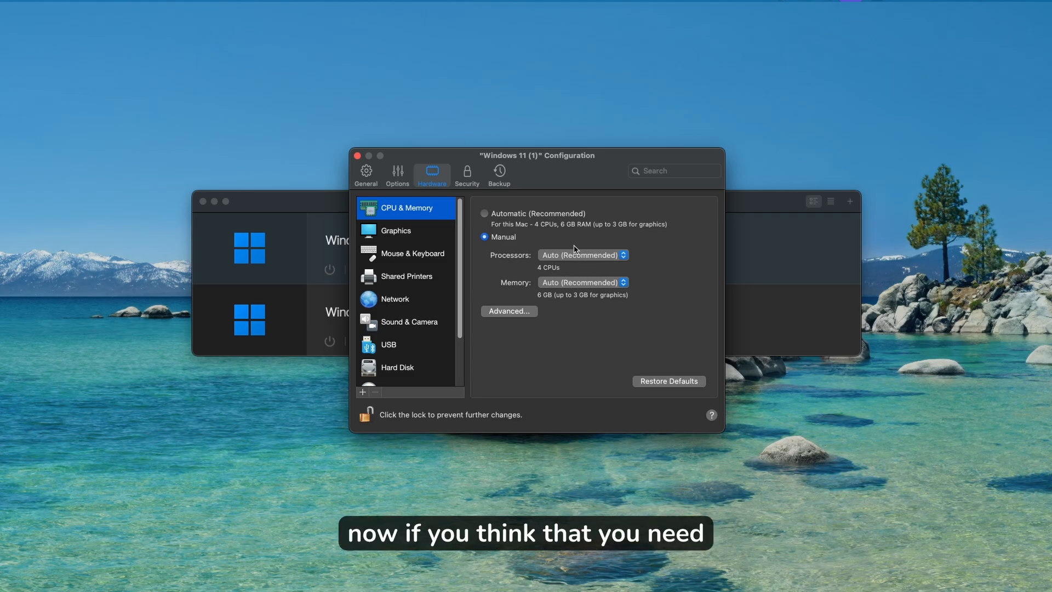
pyautogui.click(583, 255)
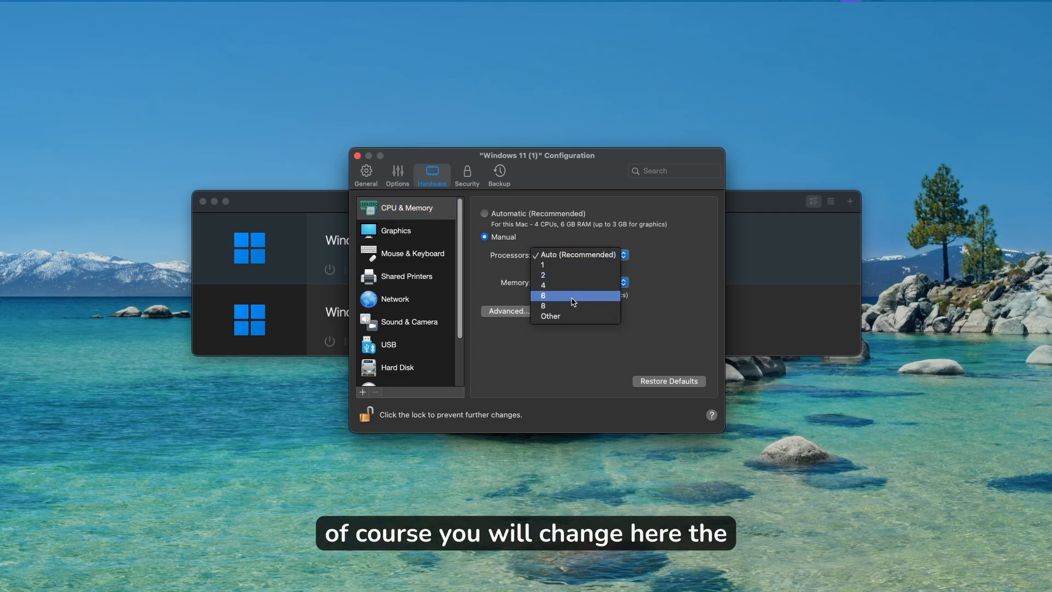
pyautogui.click(484, 213)
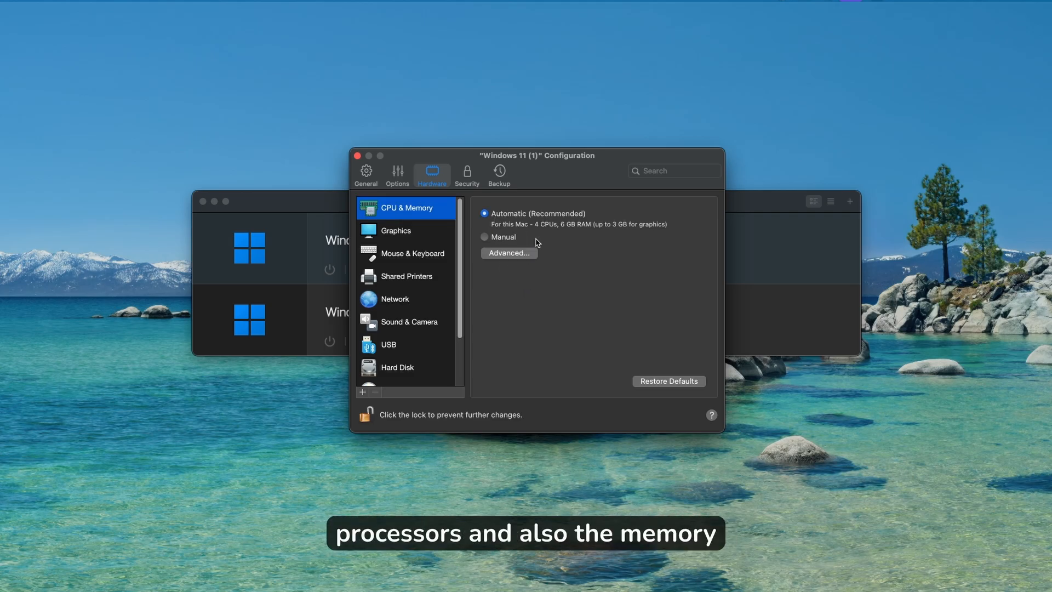
pyautogui.click(396, 230)
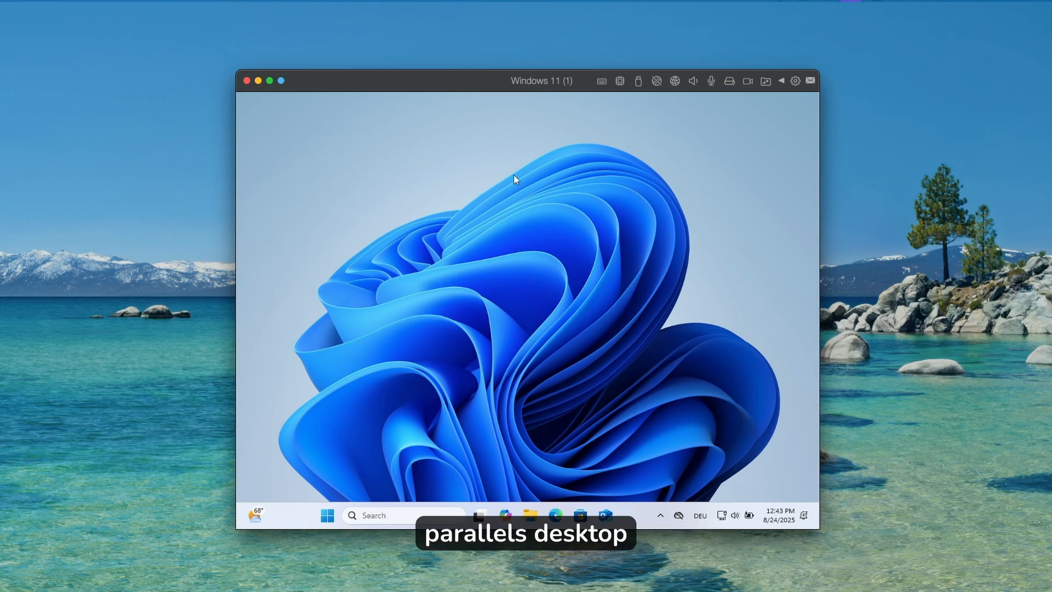
pyautogui.moveTo(230, 74)
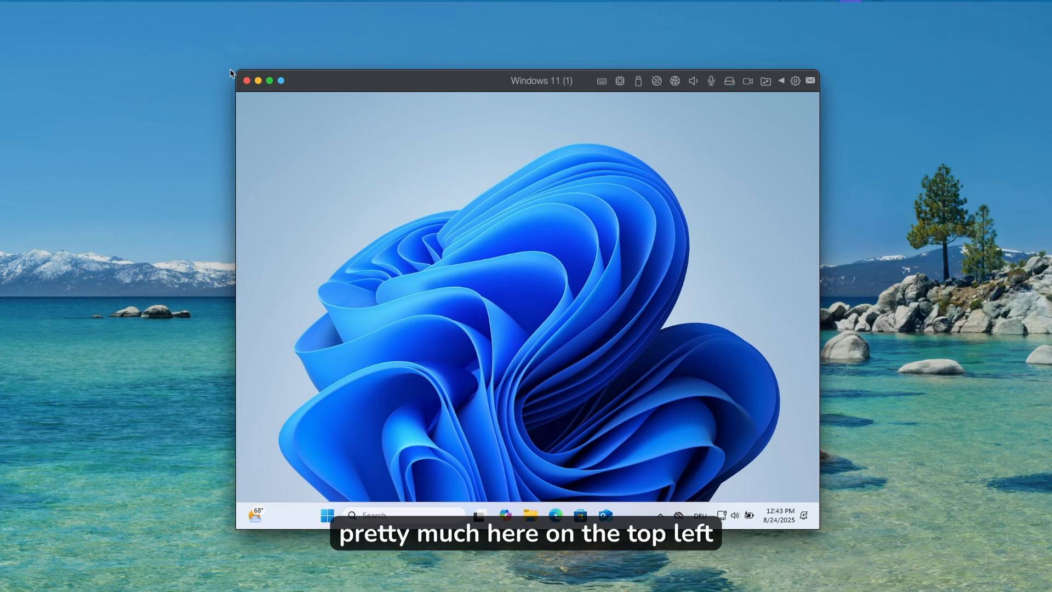
pyautogui.moveTo(293, 86)
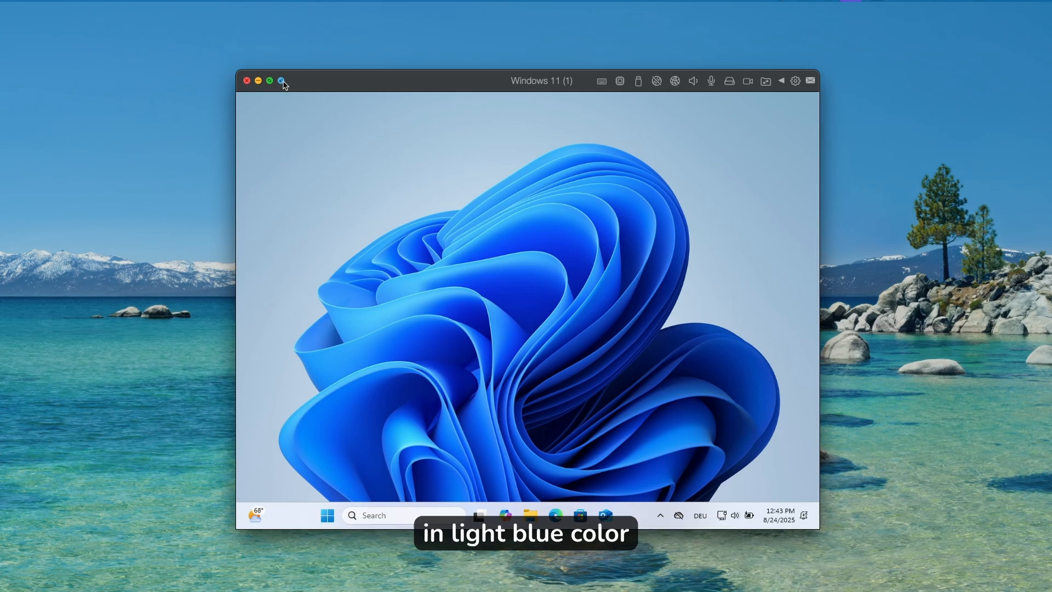
# Use the title-bar Coherence button to blend Windows 11 (1) into the Mac desktop.
pyautogui.click(282, 80)
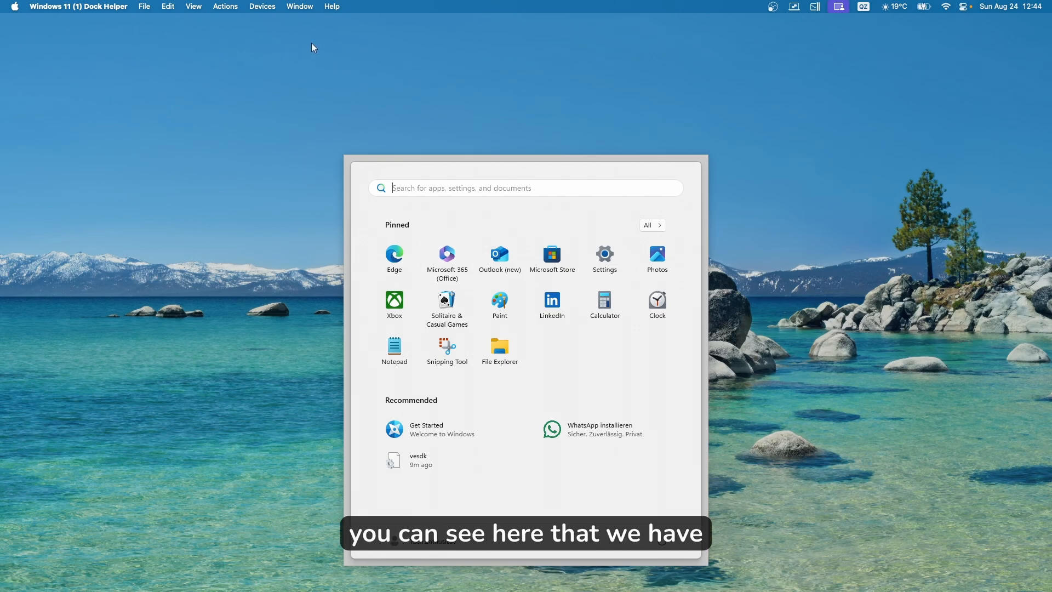
pyautogui.moveTo(696, 57)
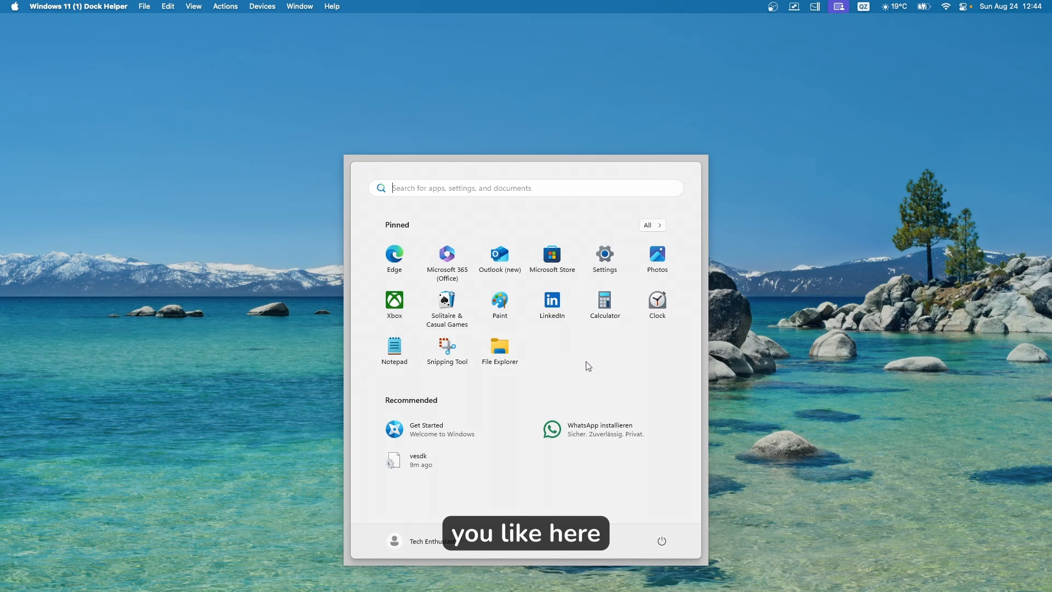
# Open File Explorer on This PC's drives and move its window further right.
pyautogui.click(500, 346)
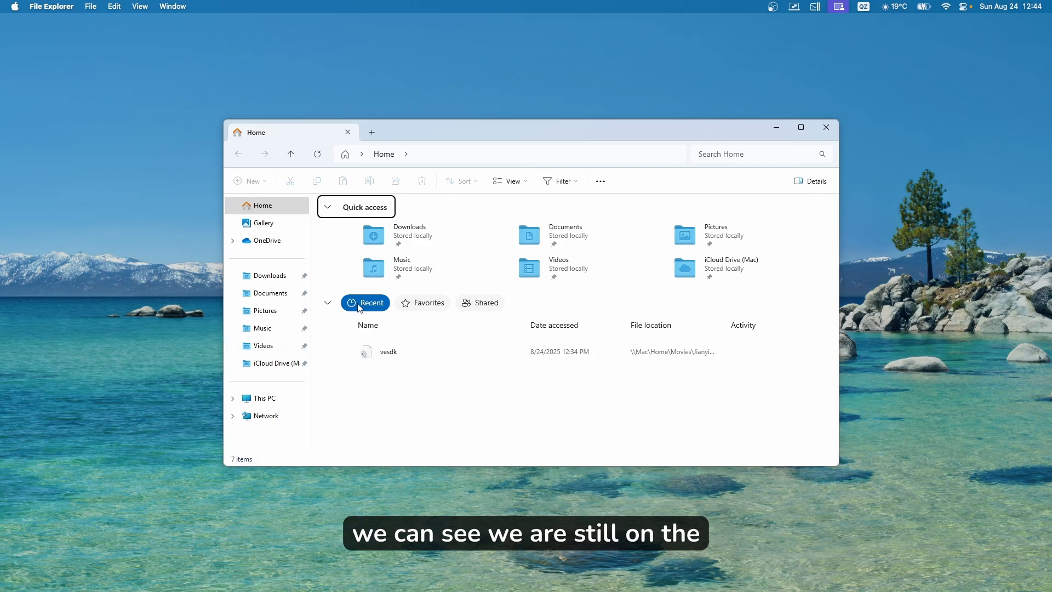
pyautogui.click(264, 397)
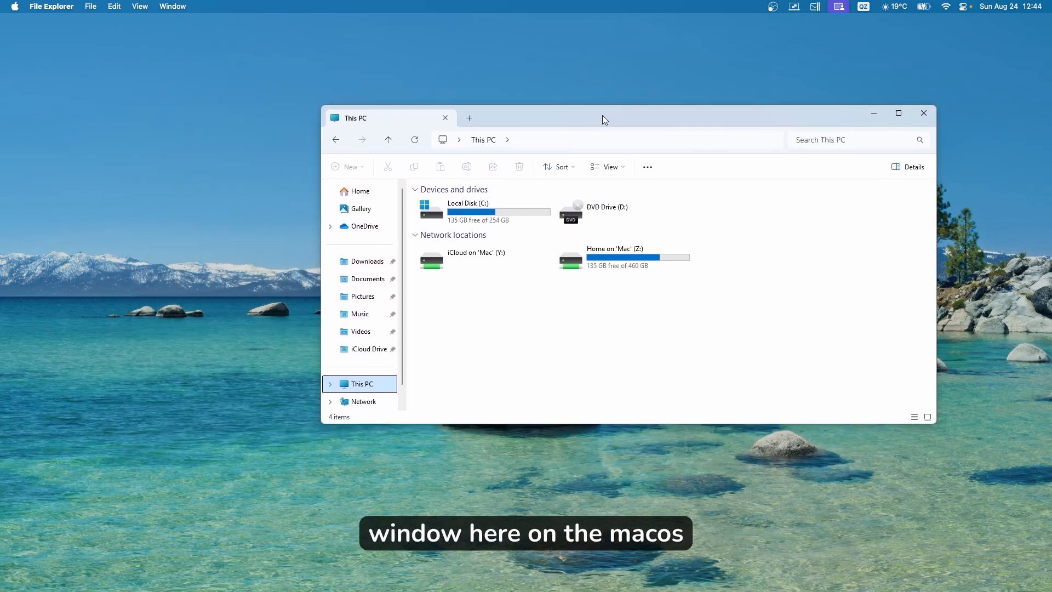
pyautogui.moveTo(604, 120); pyautogui.dragTo(590, 136)
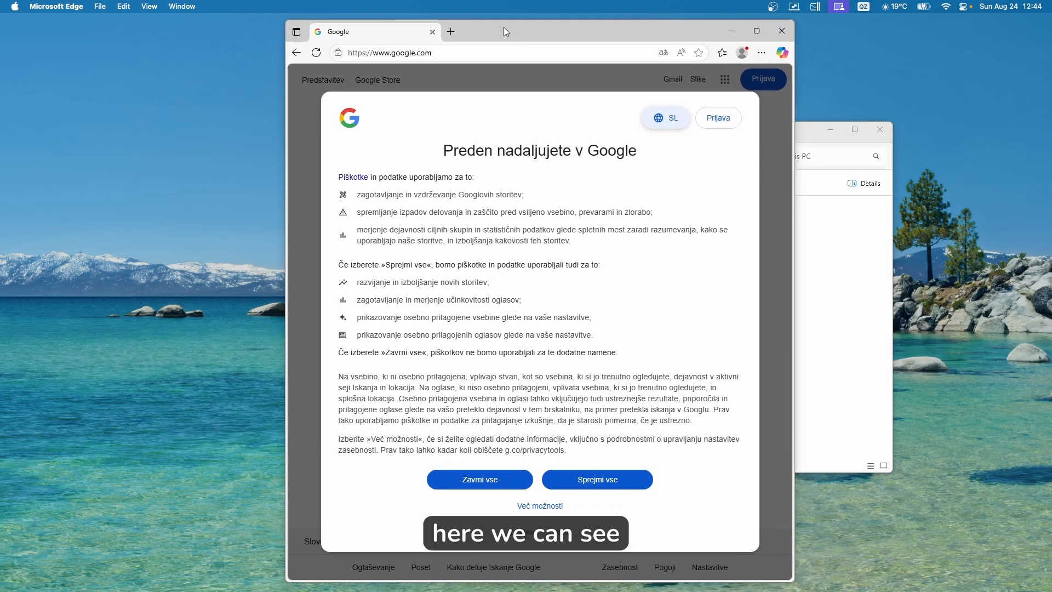
# Dismiss Google's cookie consent prompt in the Edge Coherence window.
pyautogui.click(597, 480)
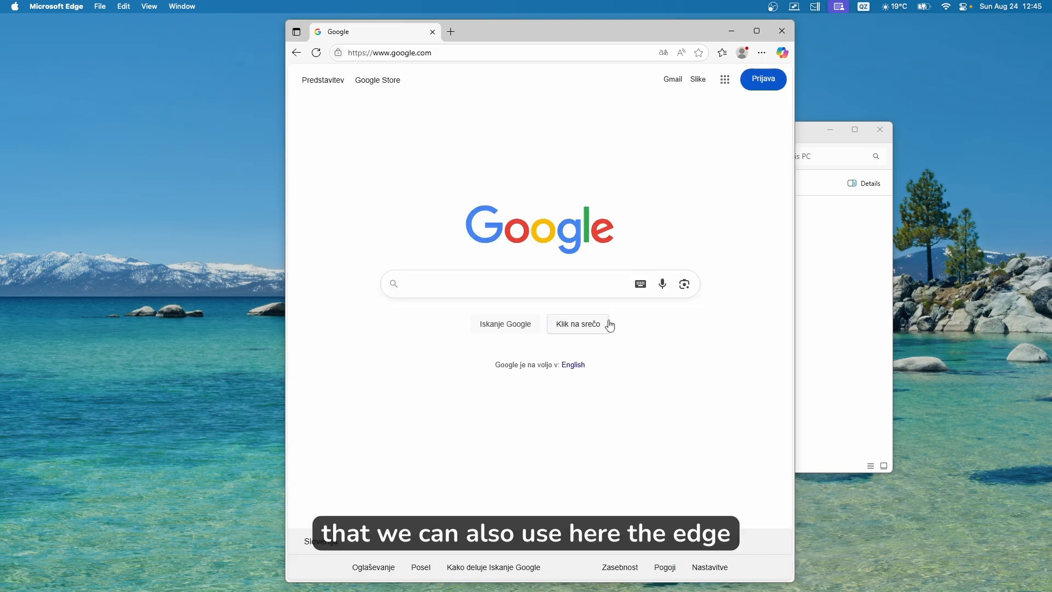
pyautogui.moveTo(659, 134)
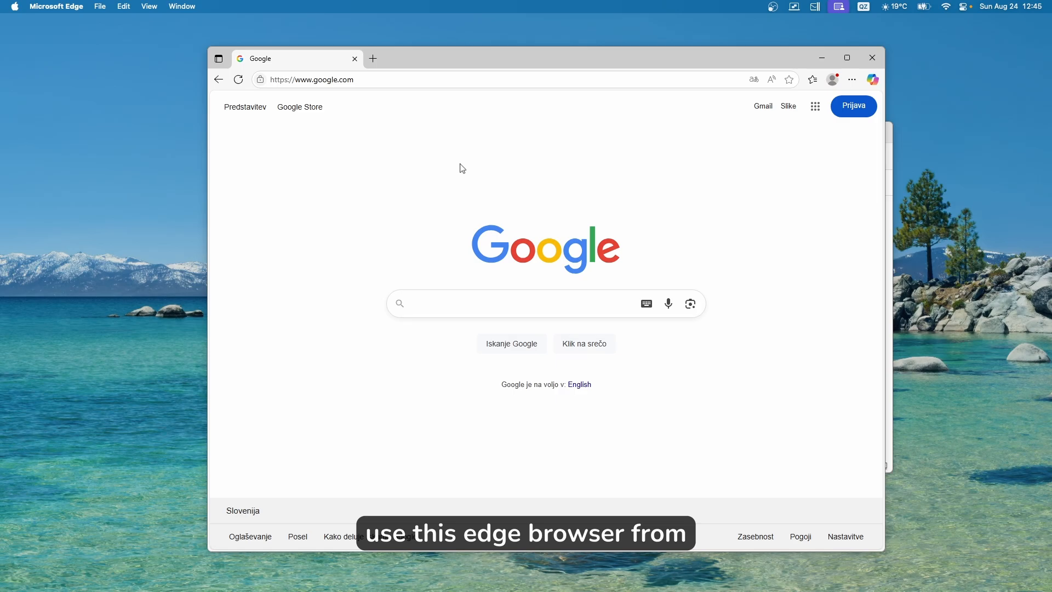
pyautogui.moveTo(662, 234)
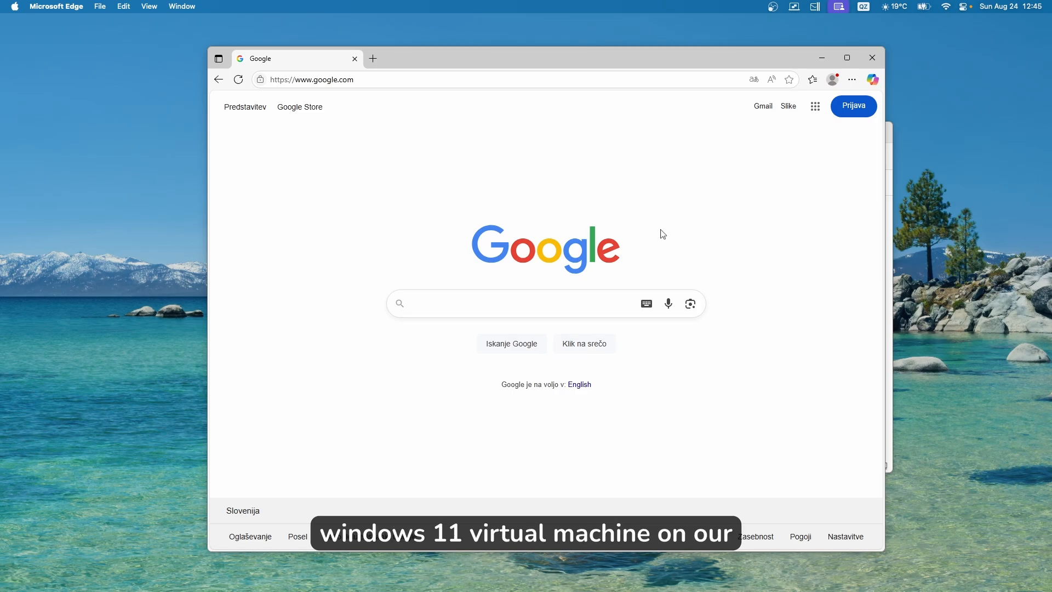
pyautogui.moveTo(719, 73)
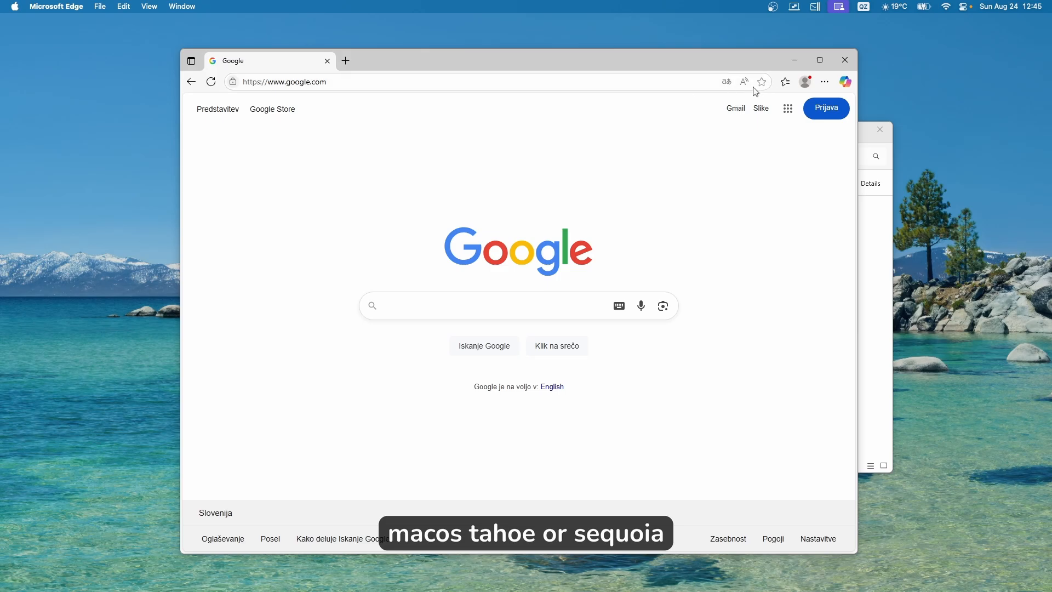
pyautogui.moveTo(621, 215)
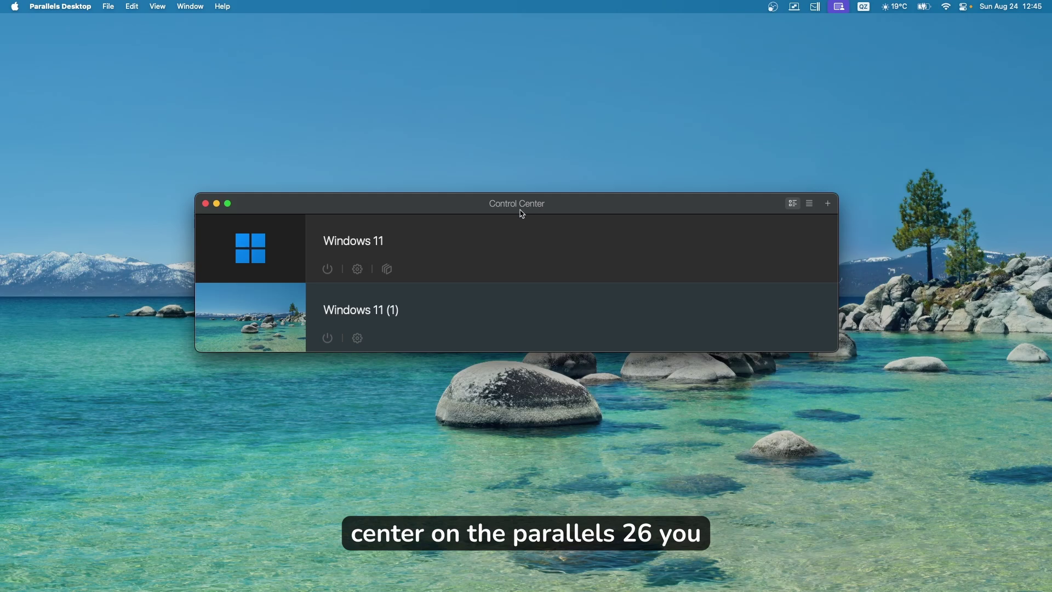
# Choose Manage Snapshots… from Windows 11 (1)'s context menu in Control Center.
pyautogui.rightClick(351, 310)
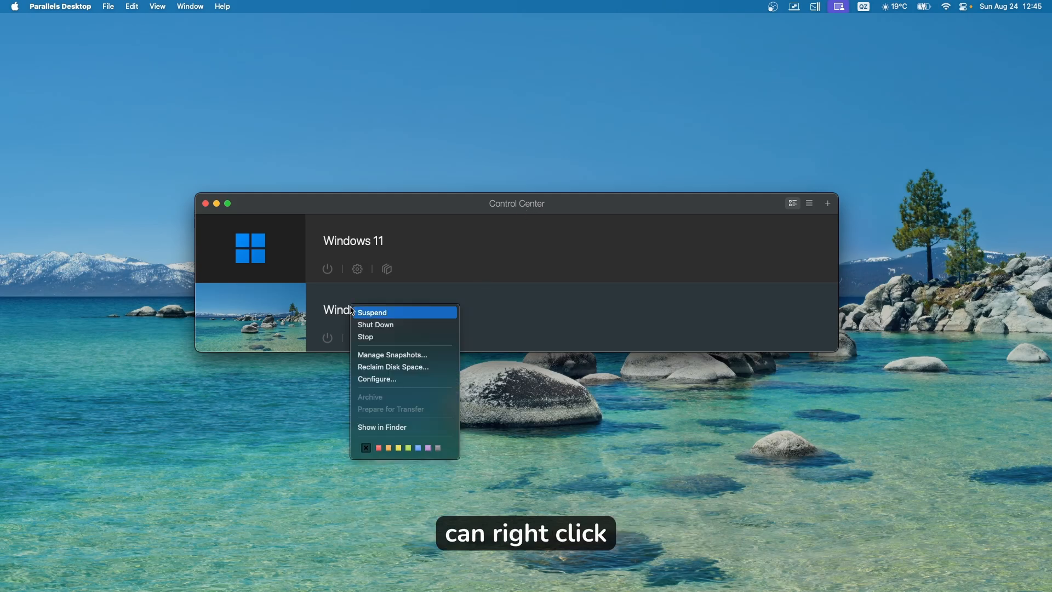
pyautogui.moveTo(393, 355)
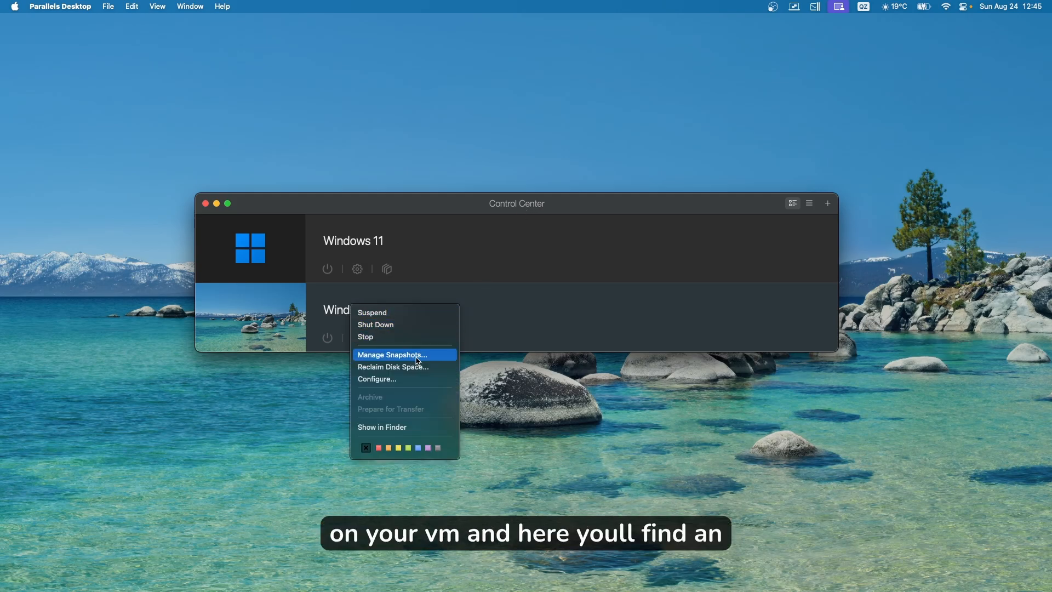
pyautogui.click(404, 354)
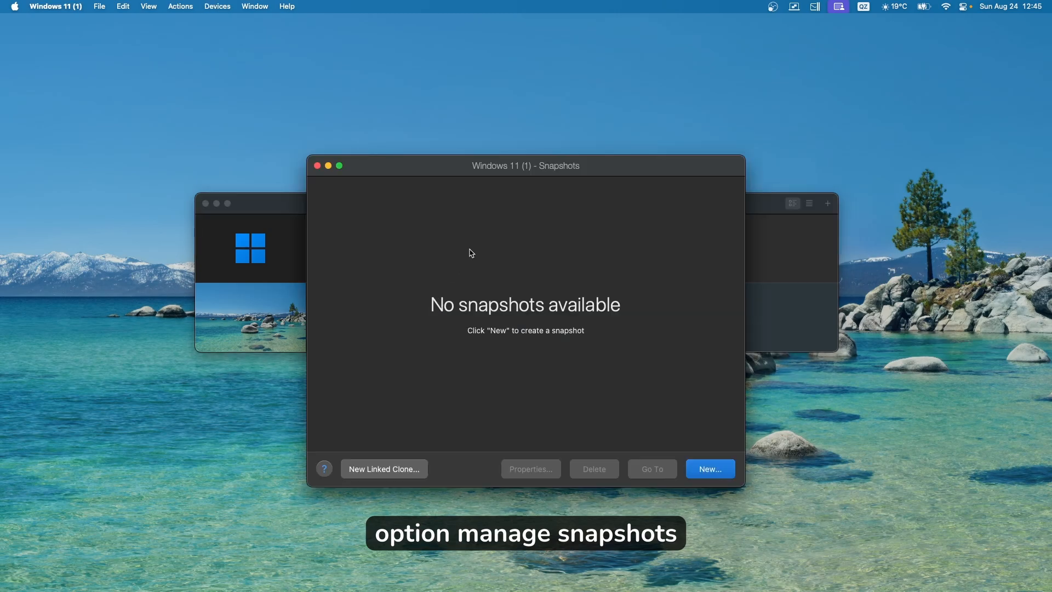
pyautogui.moveTo(534, 299)
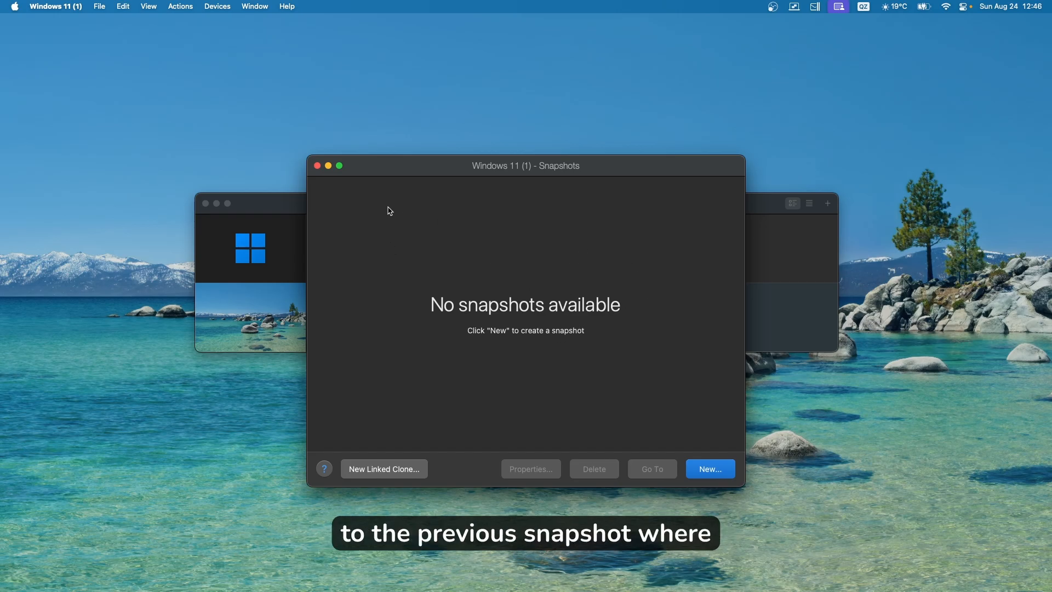
pyautogui.moveTo(392, 216)
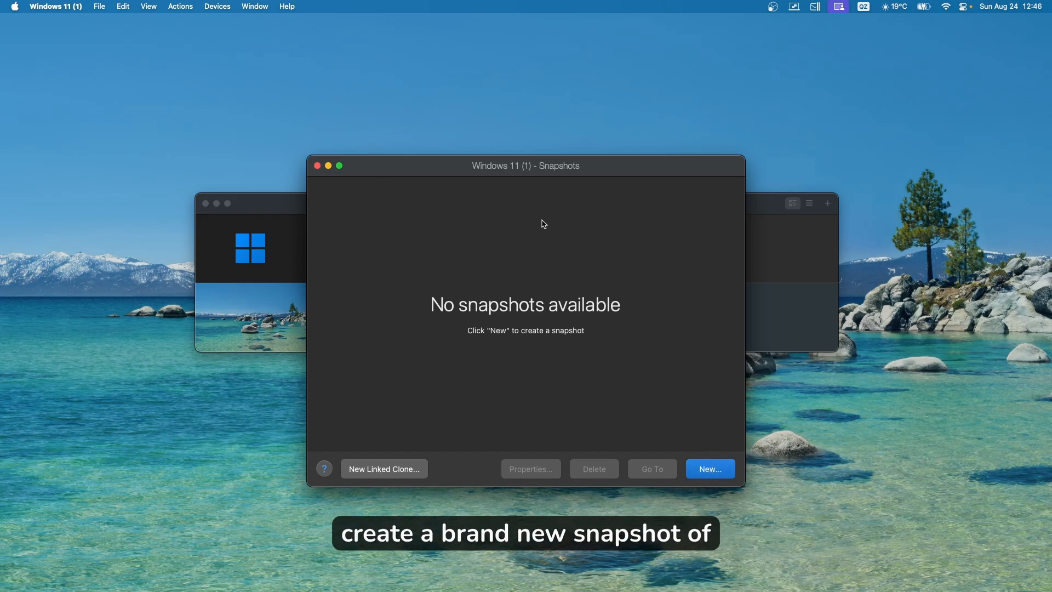
pyautogui.moveTo(318, 168)
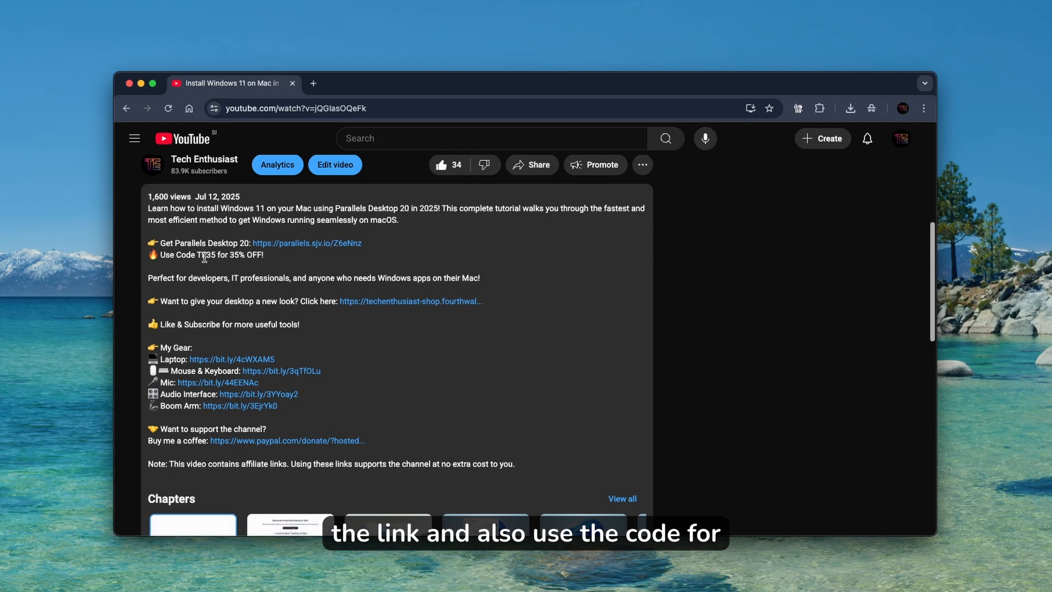
pyautogui.moveTo(415, 271)
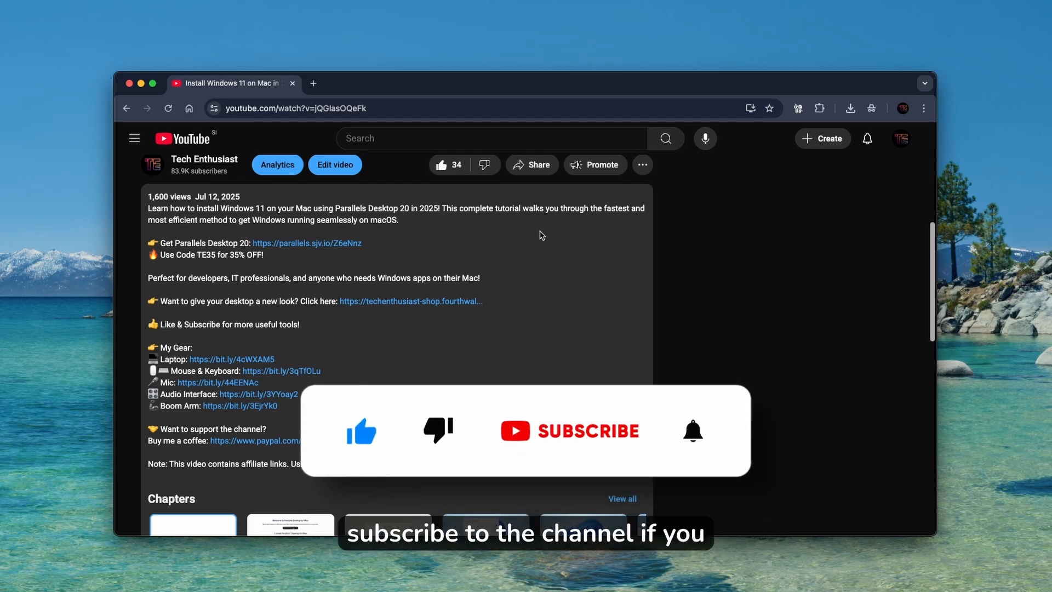
# Expand the YouTube tutorial's description to reveal the Parallels link and TE35 code.
pyautogui.click(570, 431)
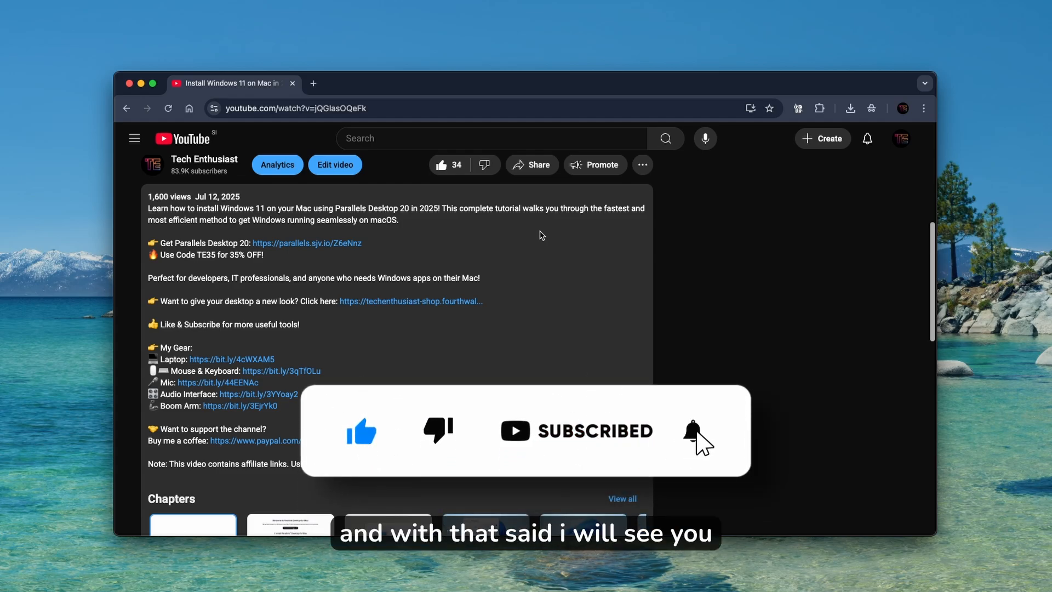
pyautogui.click(691, 434)
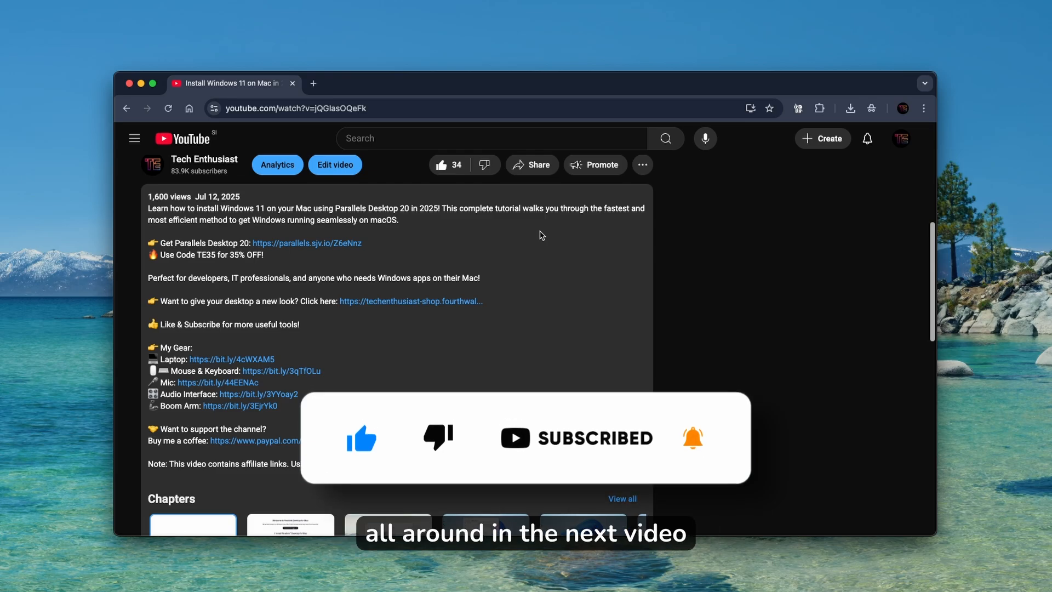